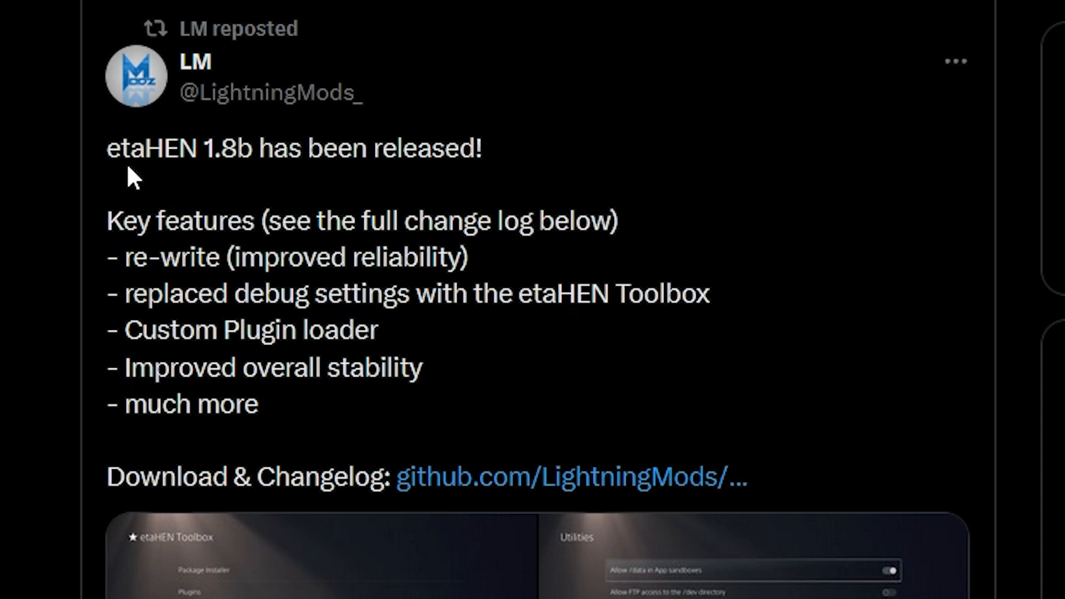
mouse_move(257, 180)
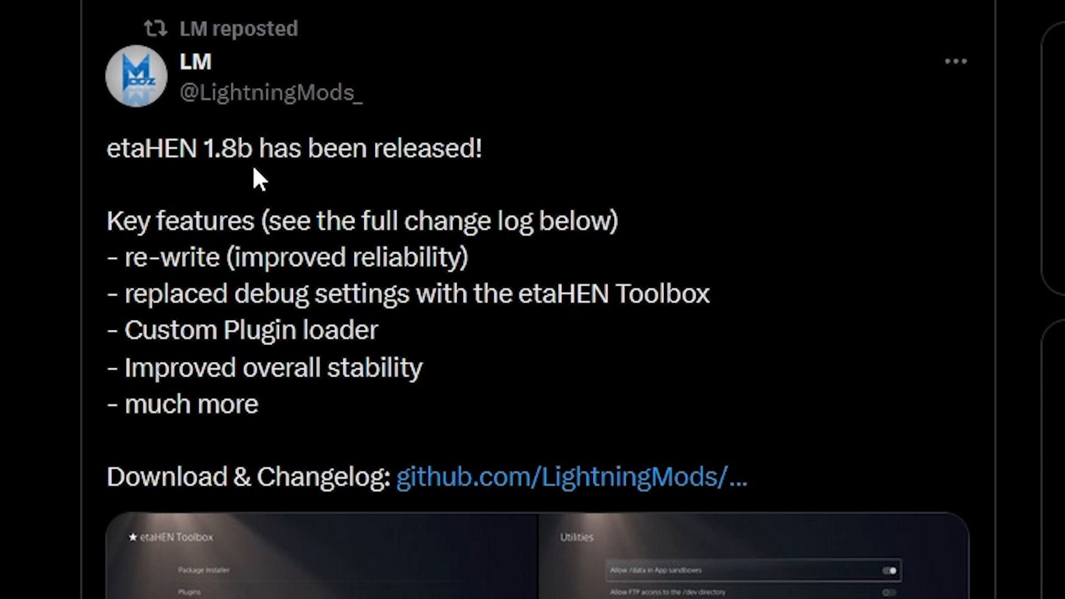
mouse_move(408, 200)
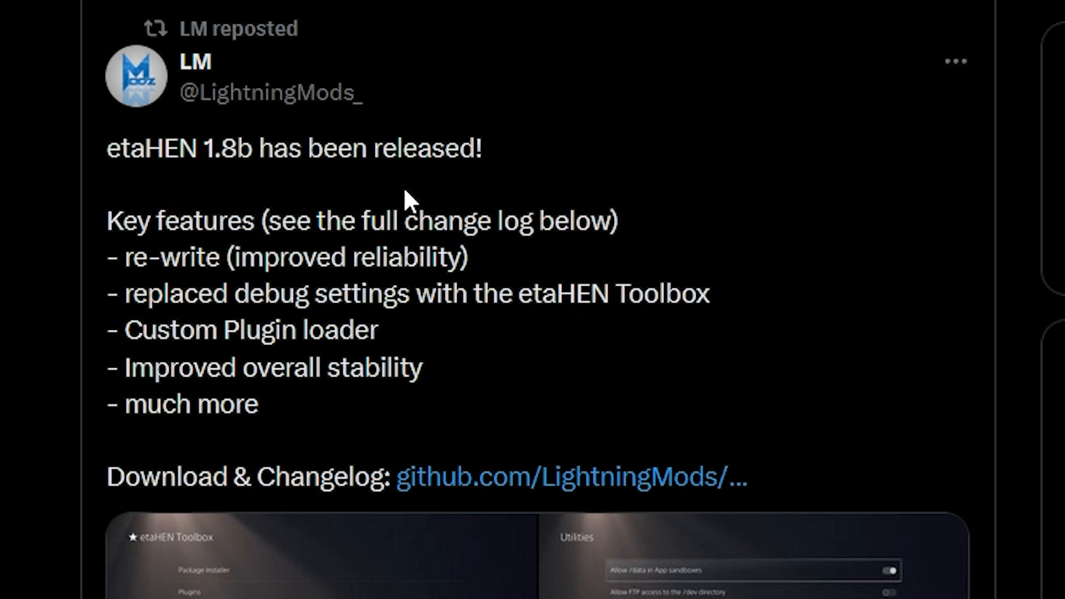
mouse_move(158, 267)
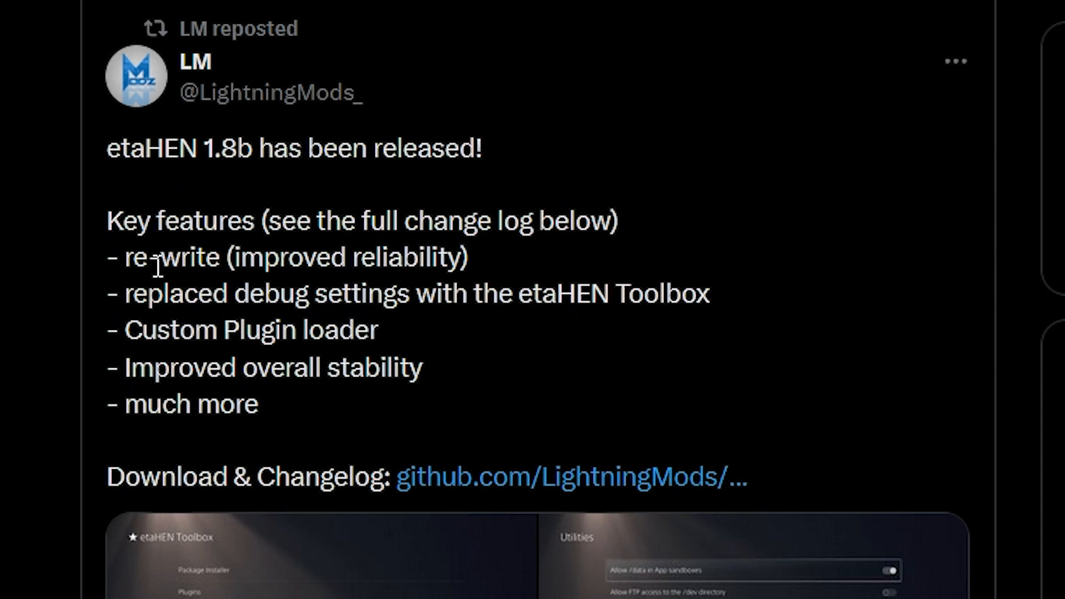
mouse_move(197, 260)
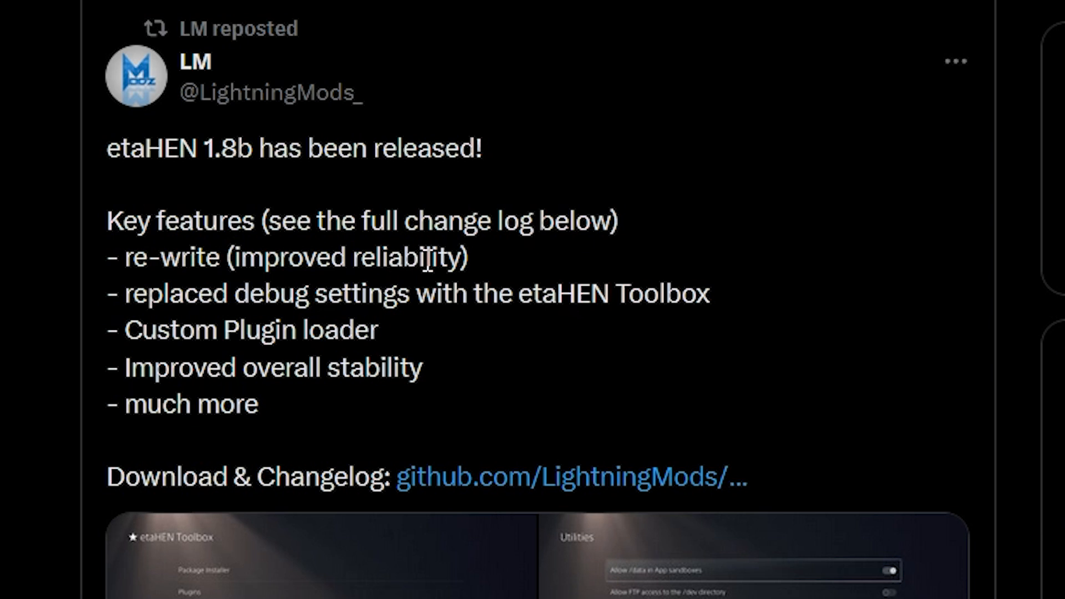
mouse_move(253, 308)
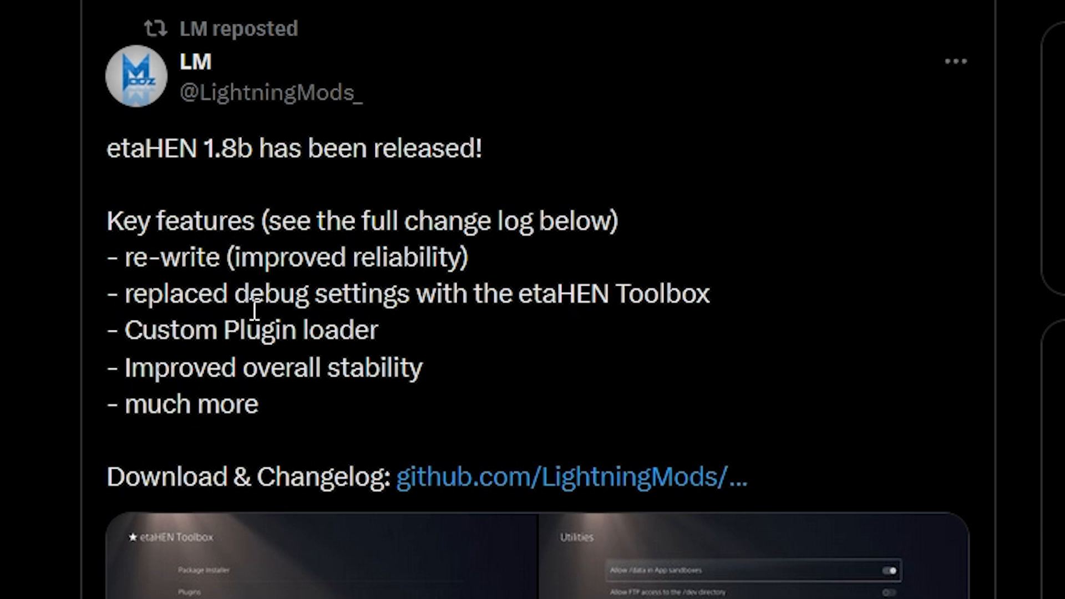
mouse_move(558, 298)
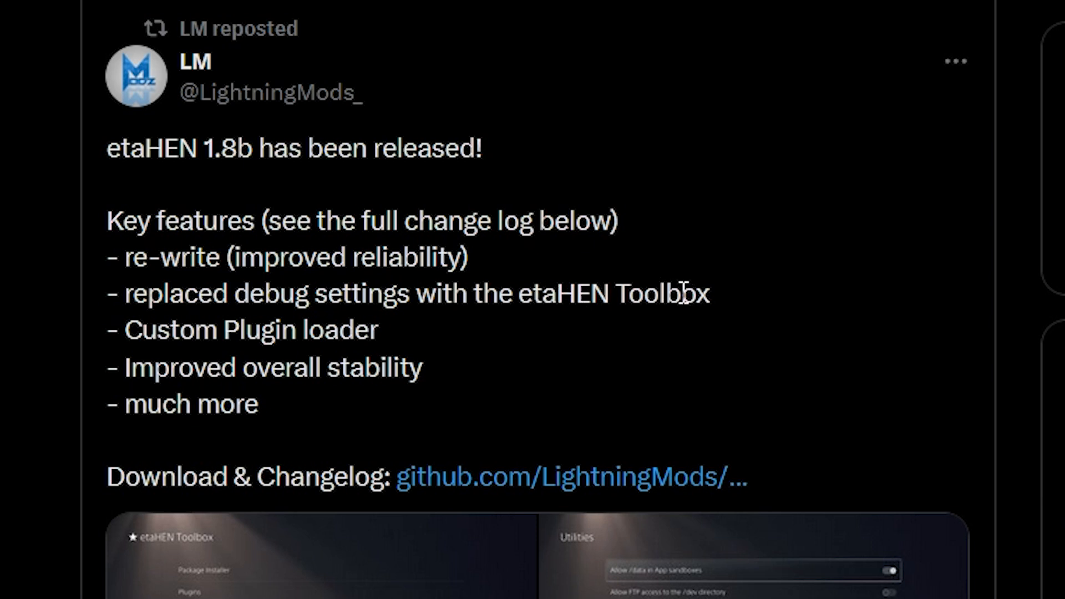
mouse_move(219, 329)
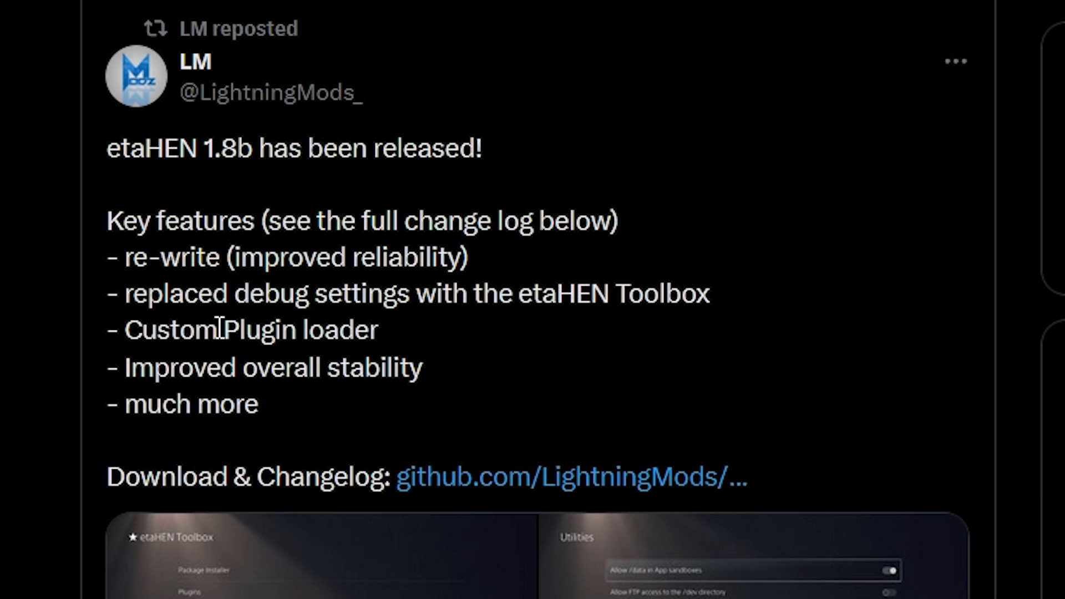
mouse_move(143, 367)
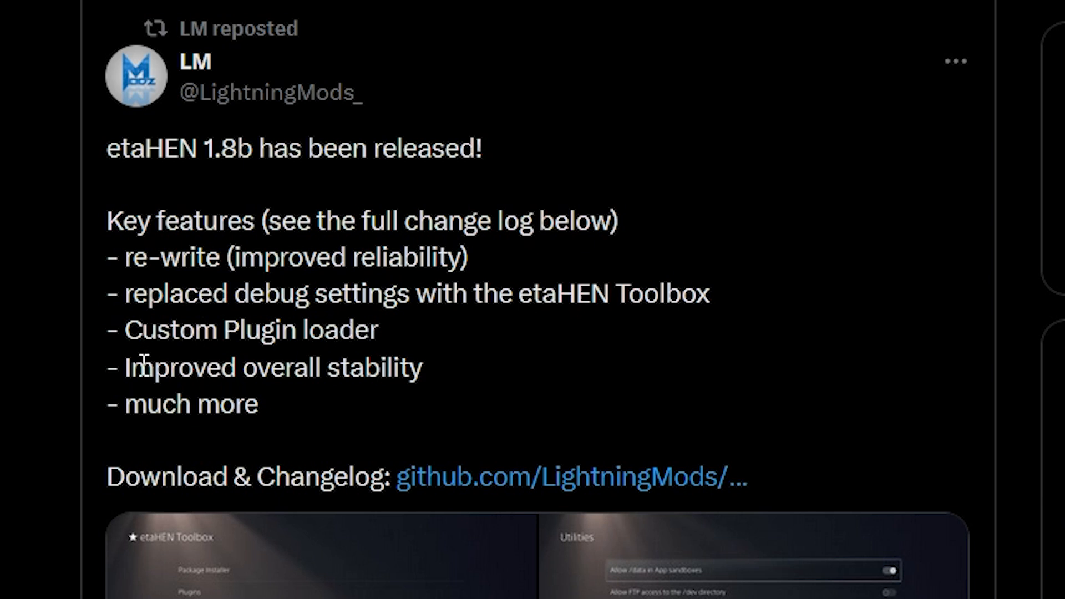
mouse_move(366, 368)
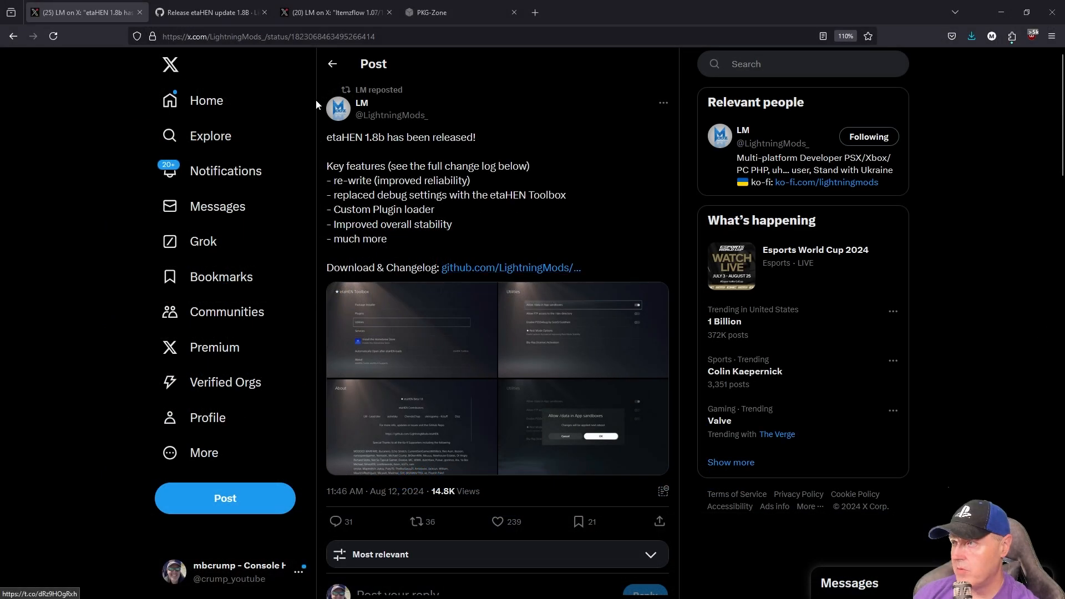
Show the etaHEN 1.8B release notes on GitHub, including new settings and direct Store installation.
click(211, 12)
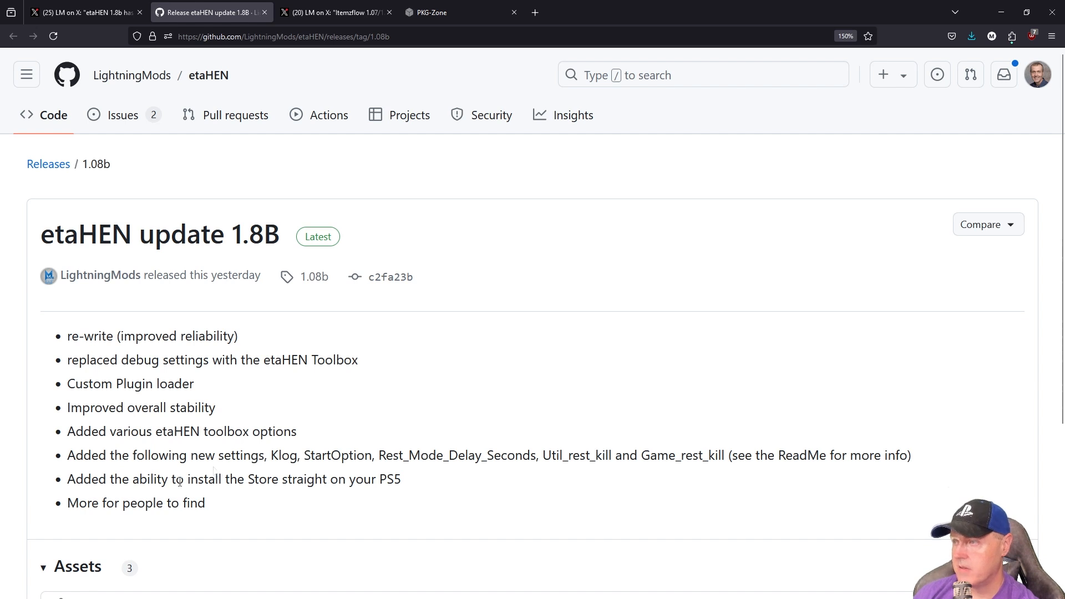
mouse_move(20, 486)
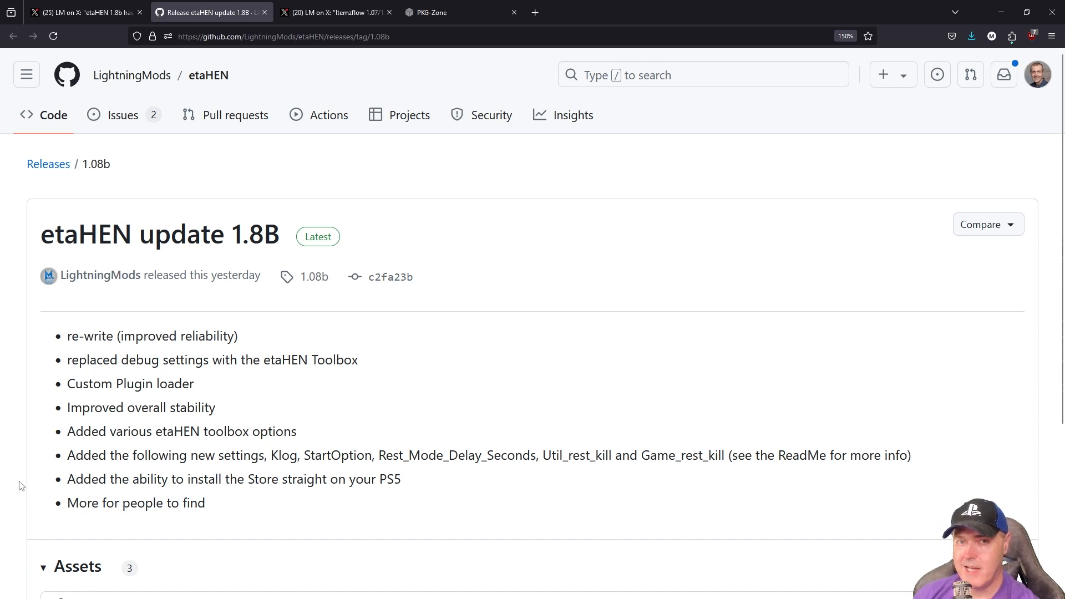
Read LightningMods' Itemzflow 1.07 release post on X, with its feature list and download link.
click(331, 12)
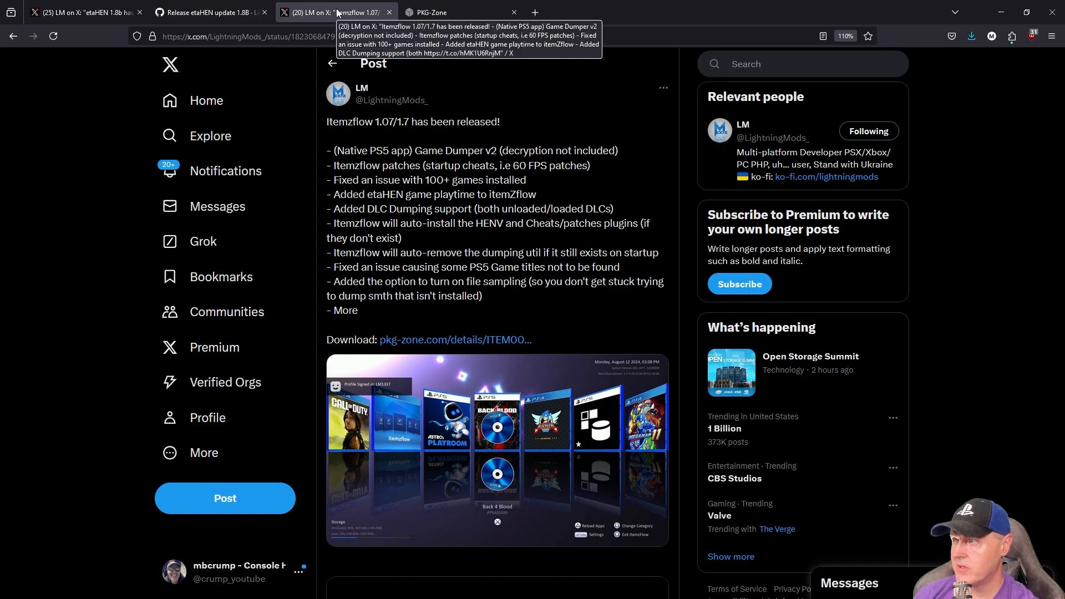
mouse_move(459, 203)
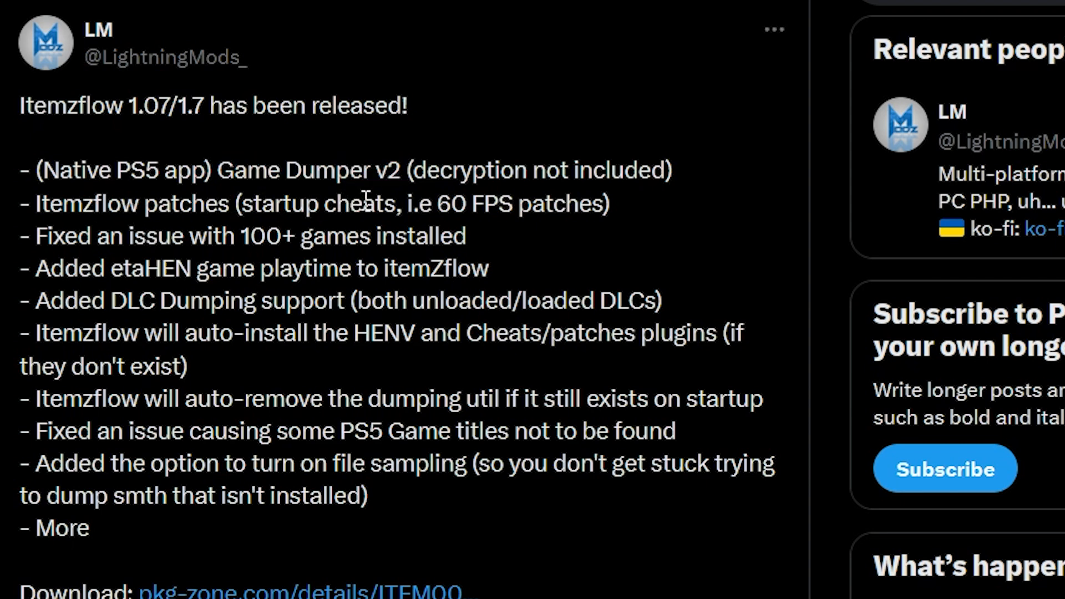
mouse_move(550, 207)
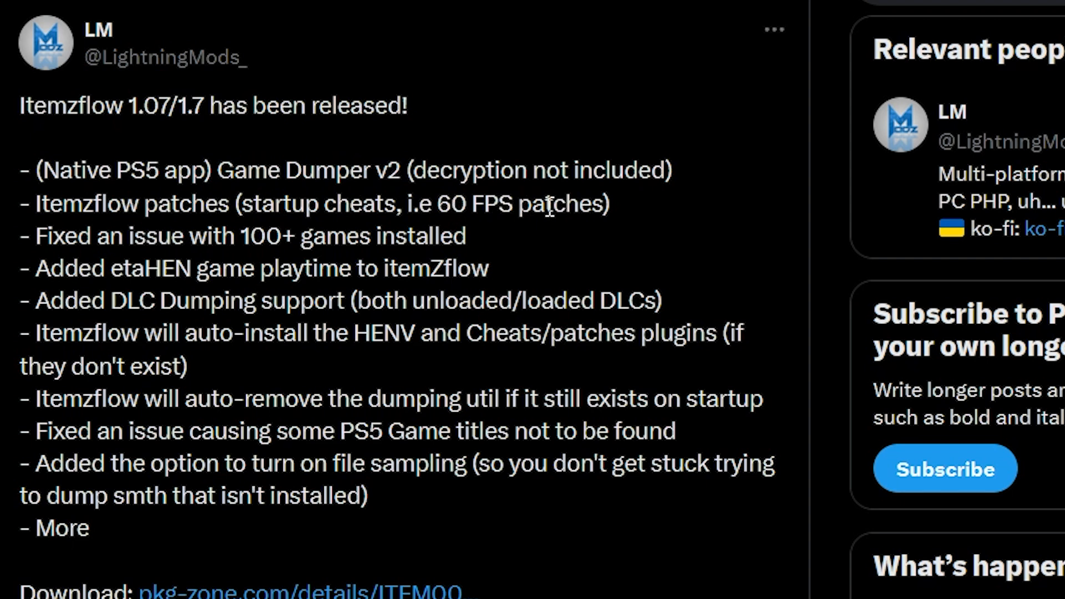
drag(439, 204, 608, 203)
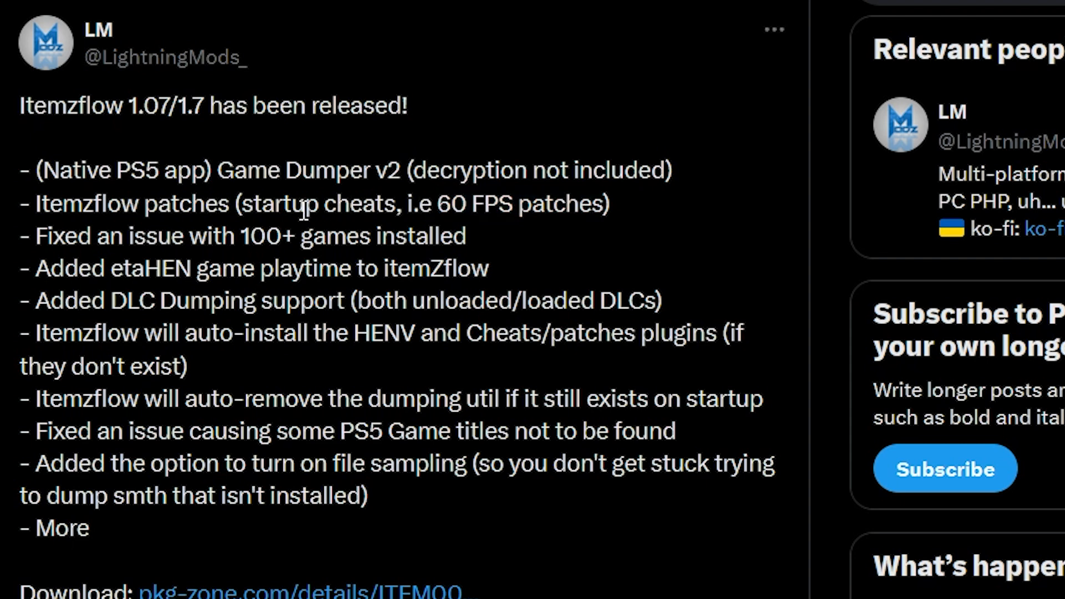
mouse_move(279, 257)
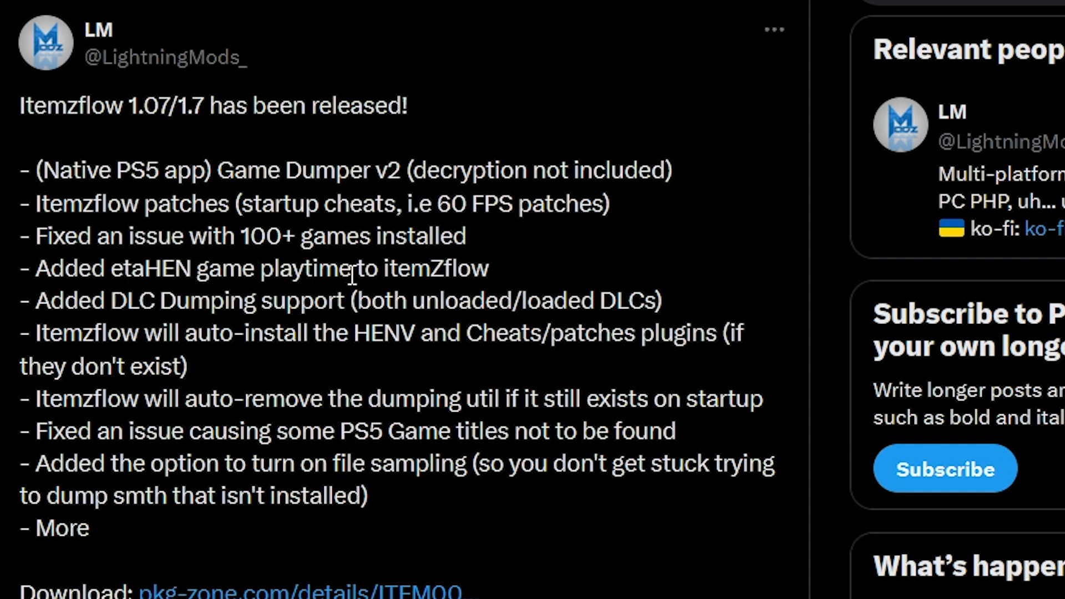
mouse_move(178, 321)
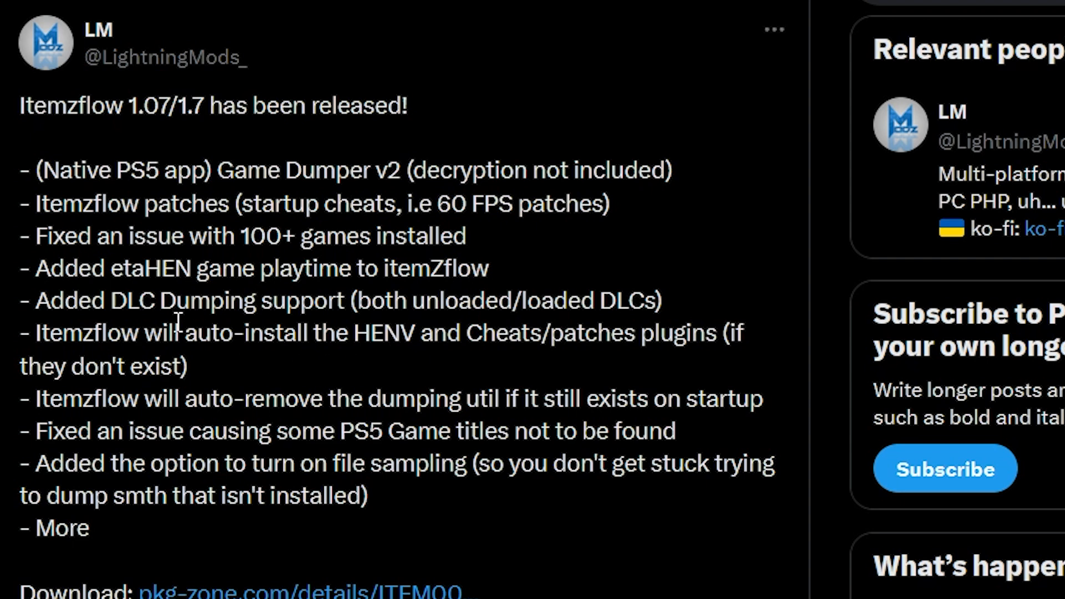
mouse_move(384, 324)
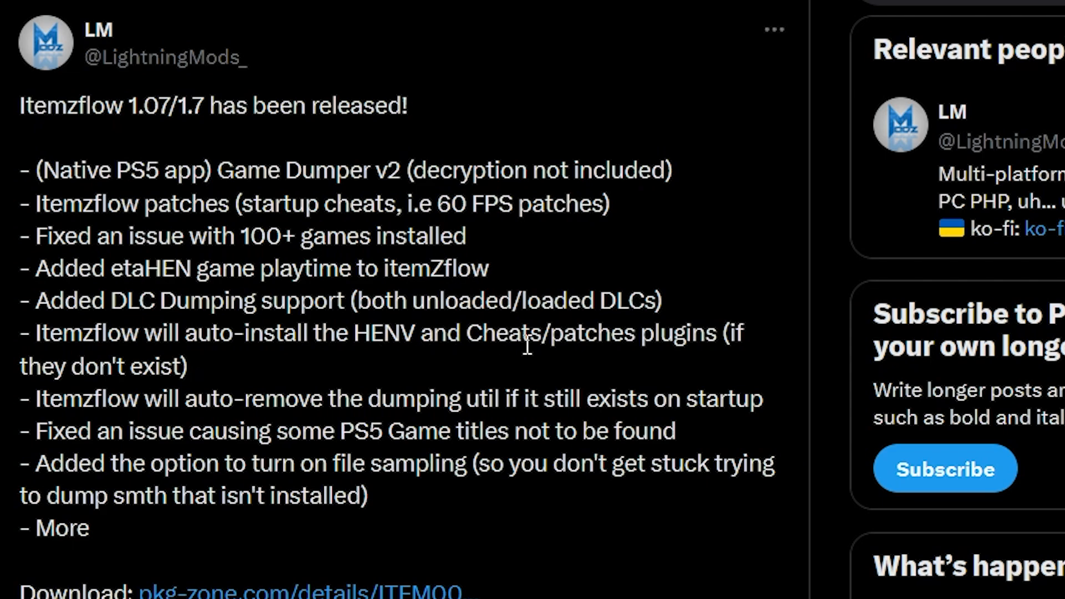
mouse_move(64, 528)
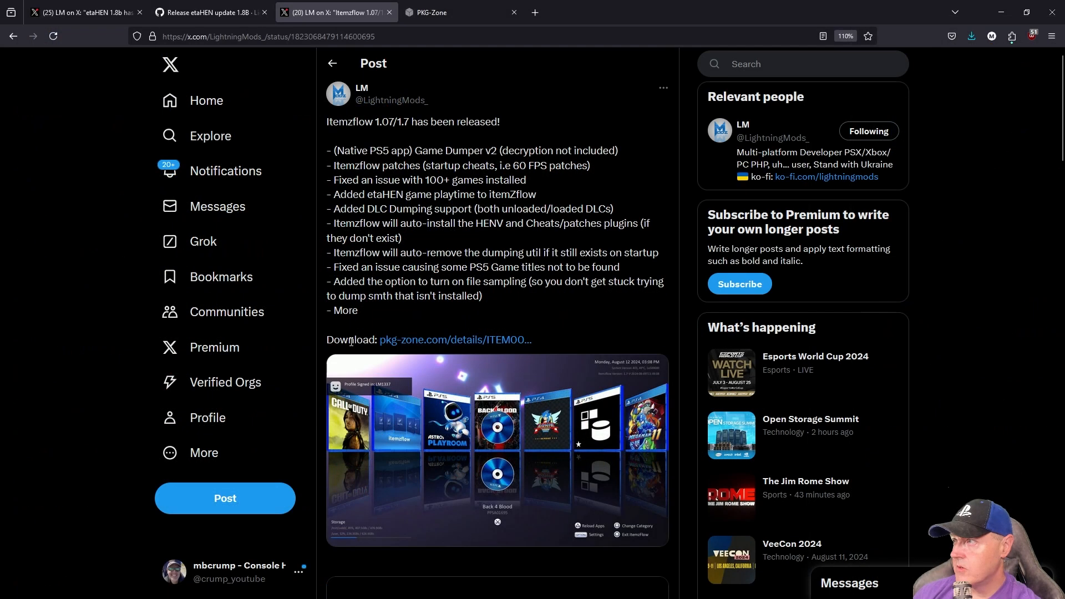
mouse_move(438, 351)
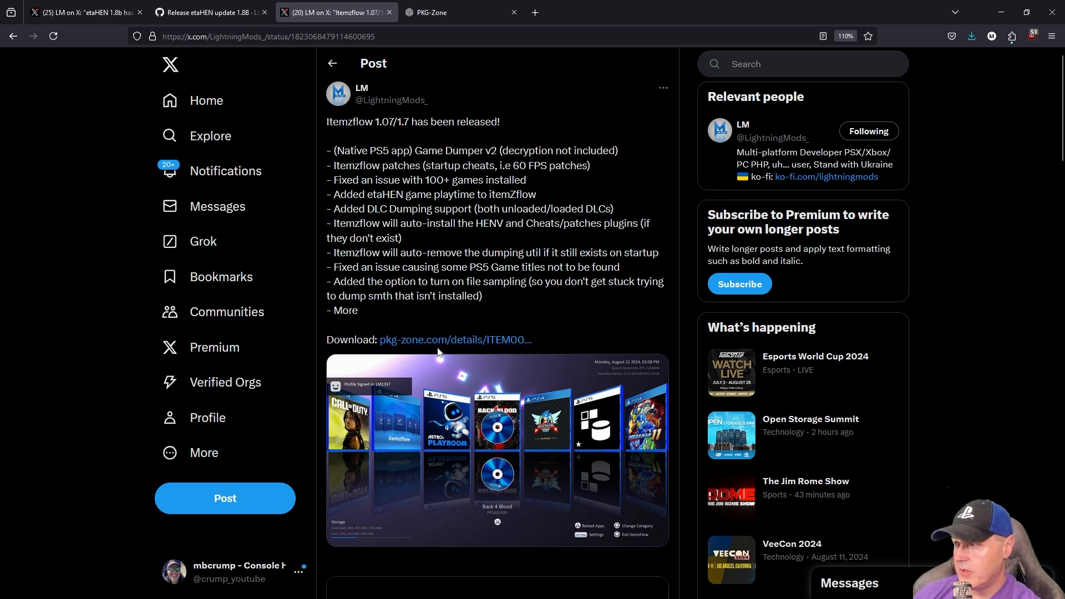
Browse the Itemzflow 1.07 listing on PKG-Zone, then go to the PS5 Jailbreak page.
click(455, 12)
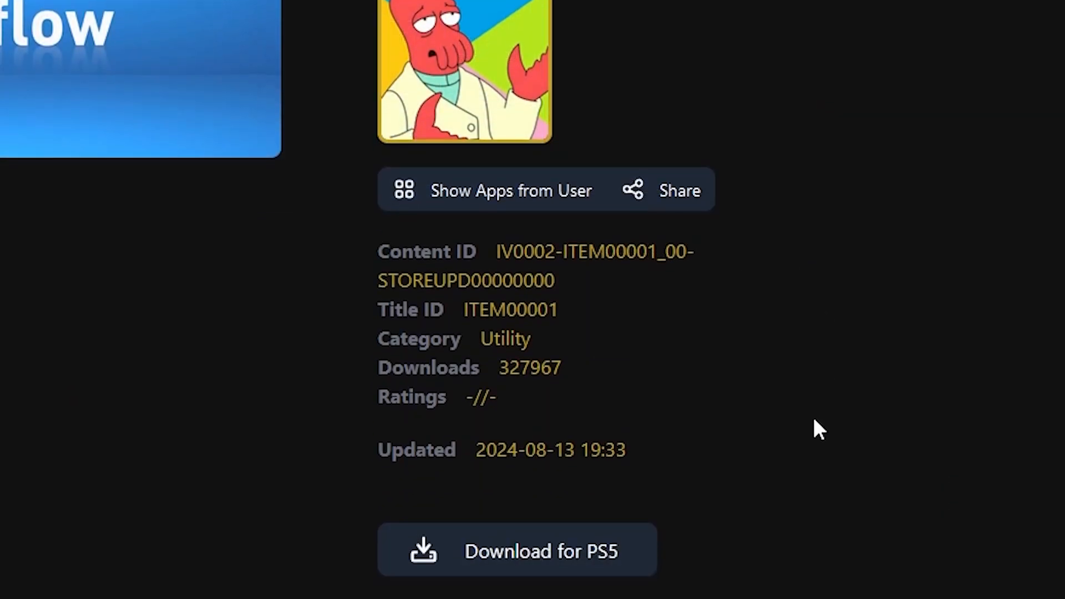
scroll(down, 3)
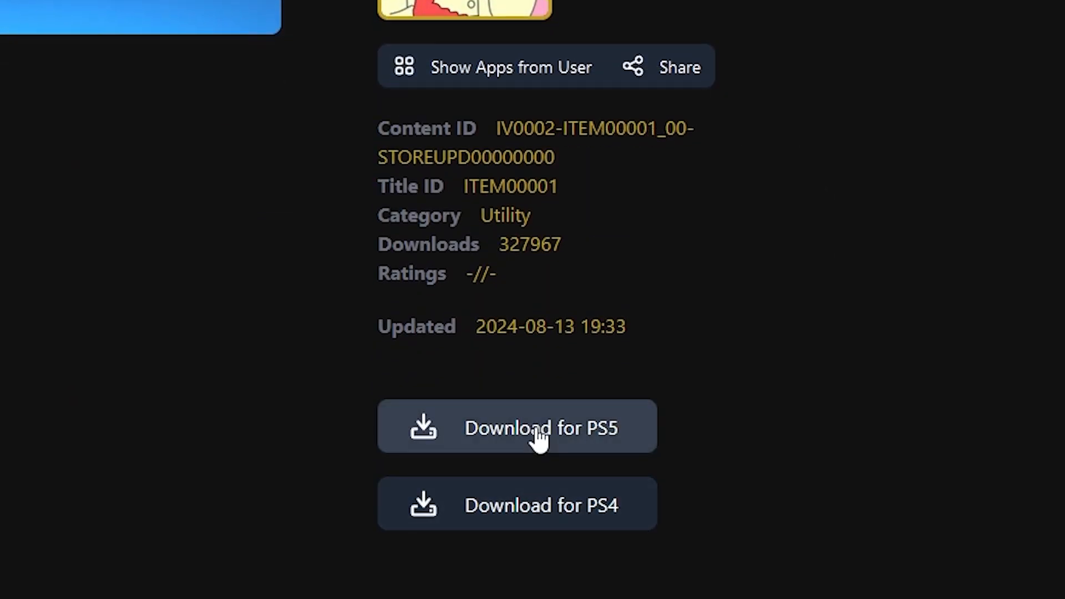
mouse_move(557, 438)
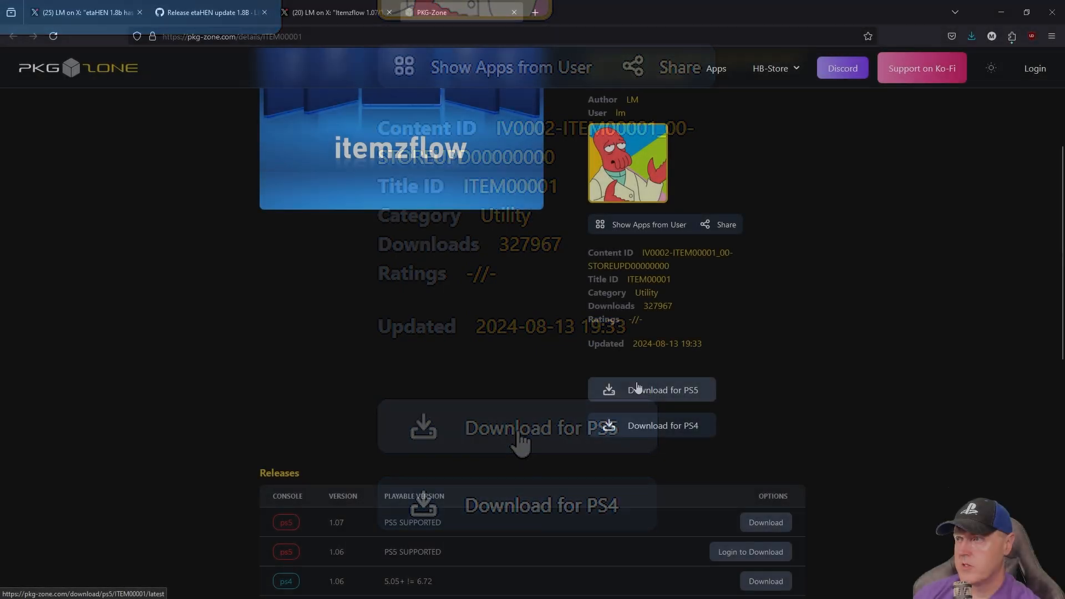
click(81, 12)
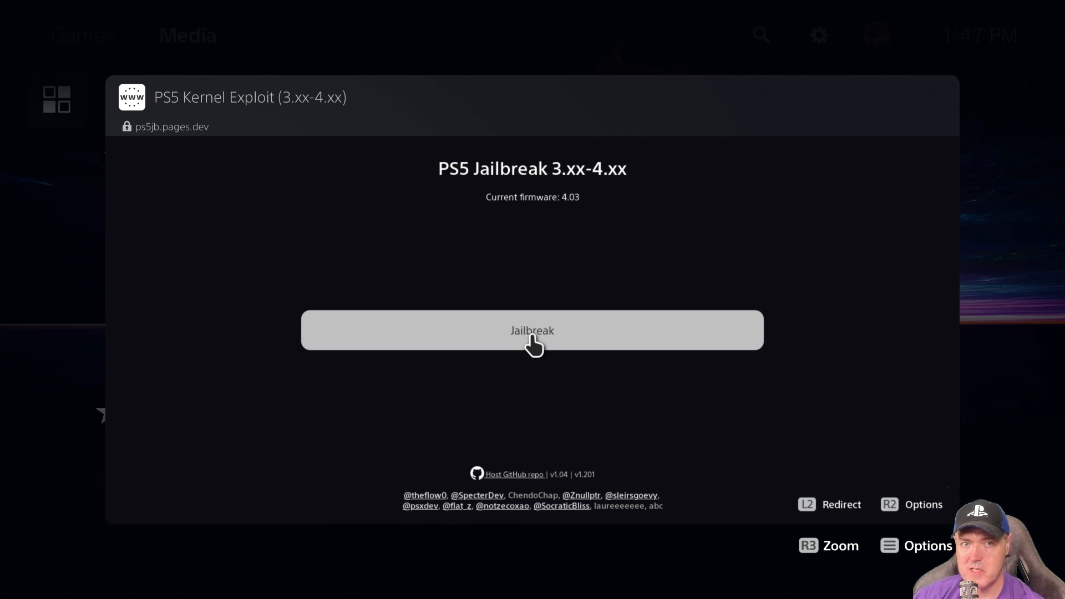
Run the ps5jb.pages.dev jailbreak on firmware 4.03 to reveal the payload list.
click(532, 330)
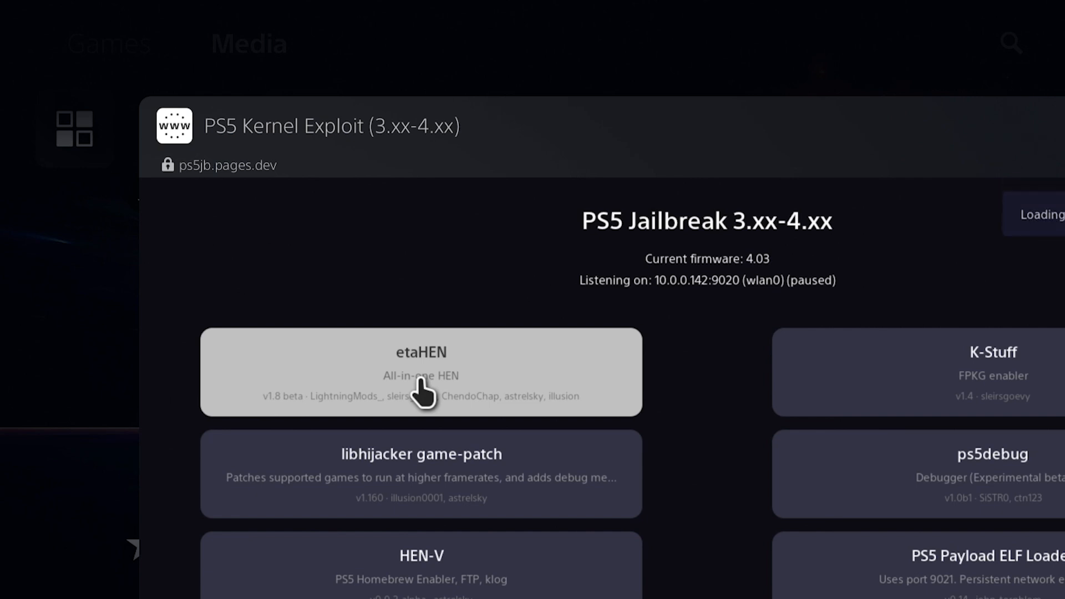
Load the etaHEN payload and leave the browser for the PS5 home screen.
click(420, 371)
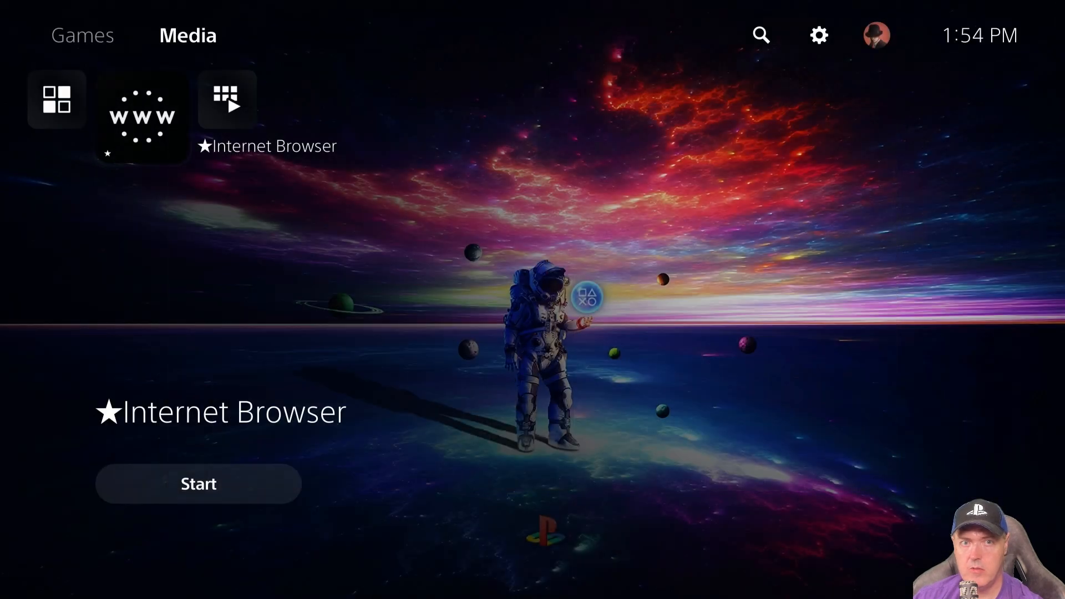
click(817, 36)
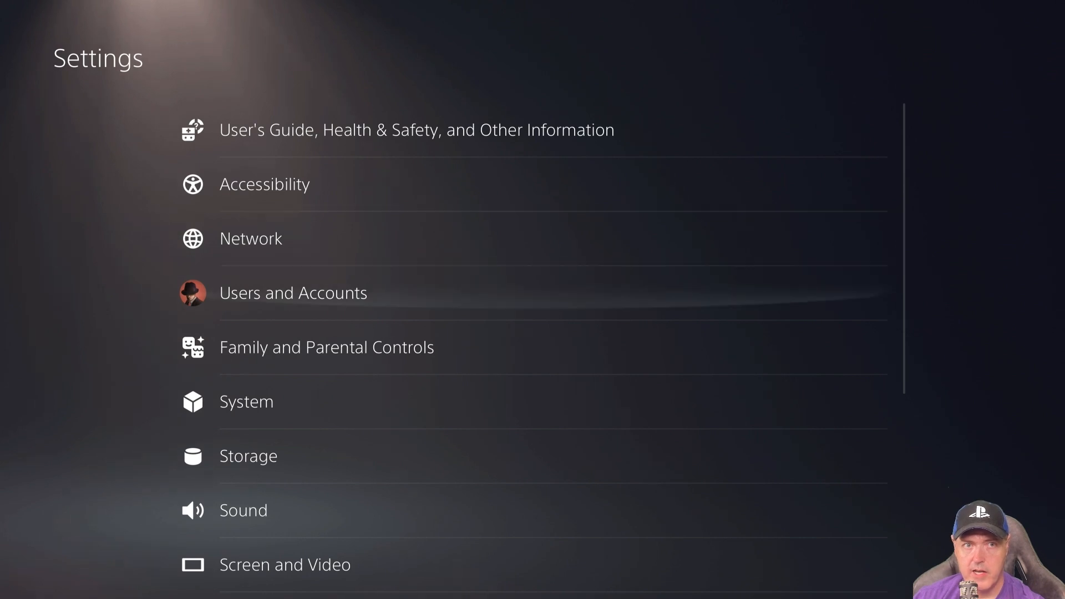
Scroll down Settings to the etaHEN Toolbox entry and open it.
scroll(down, 3)
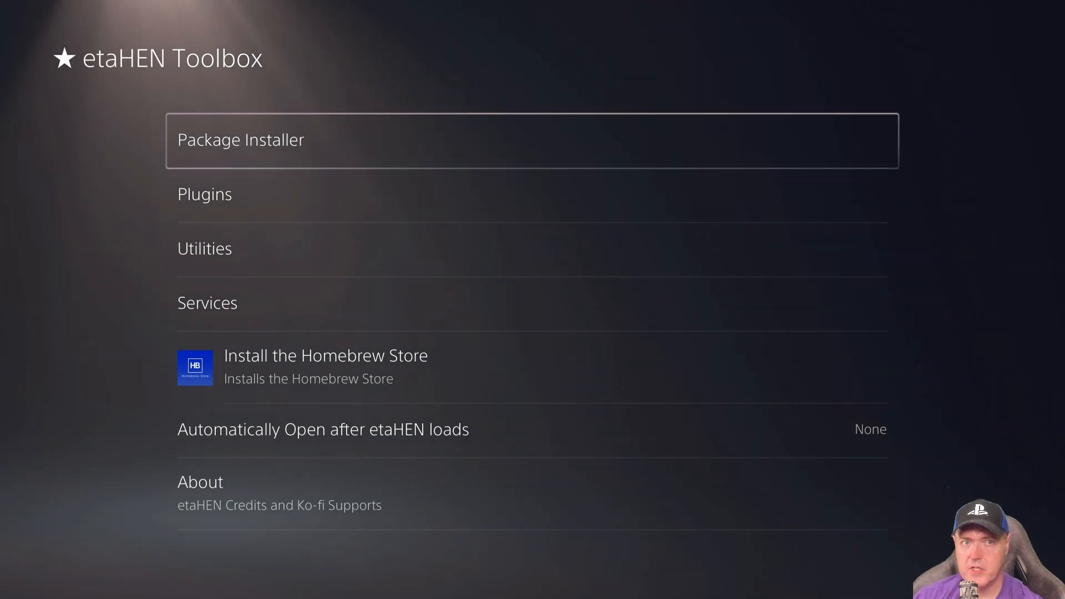
click(240, 139)
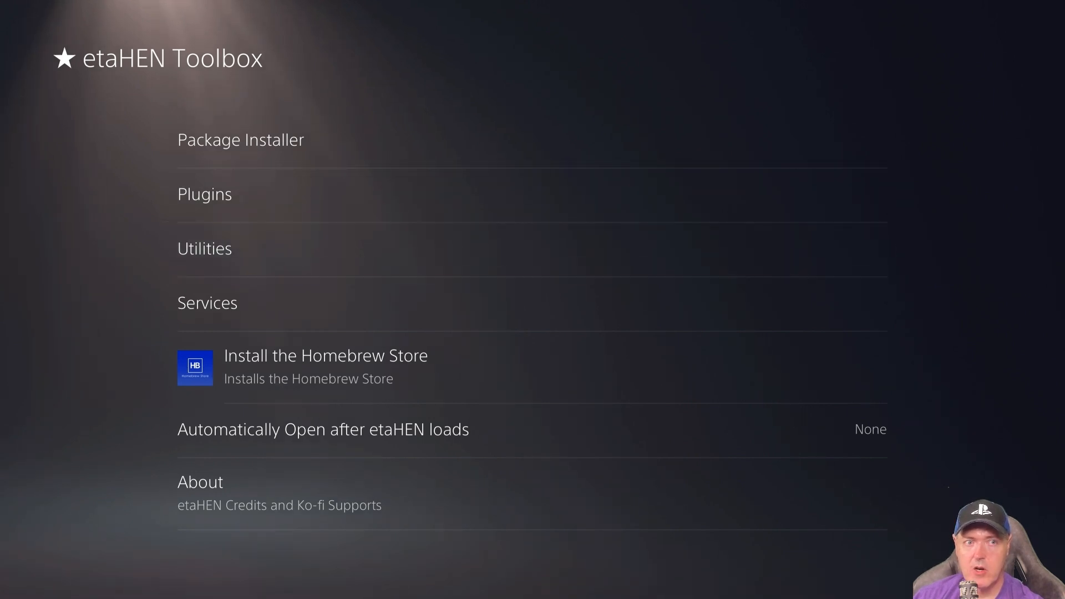
In Utilities, turn off /data in App sandboxes and enable PS5Debug, accepting both reboot notices.
click(204, 248)
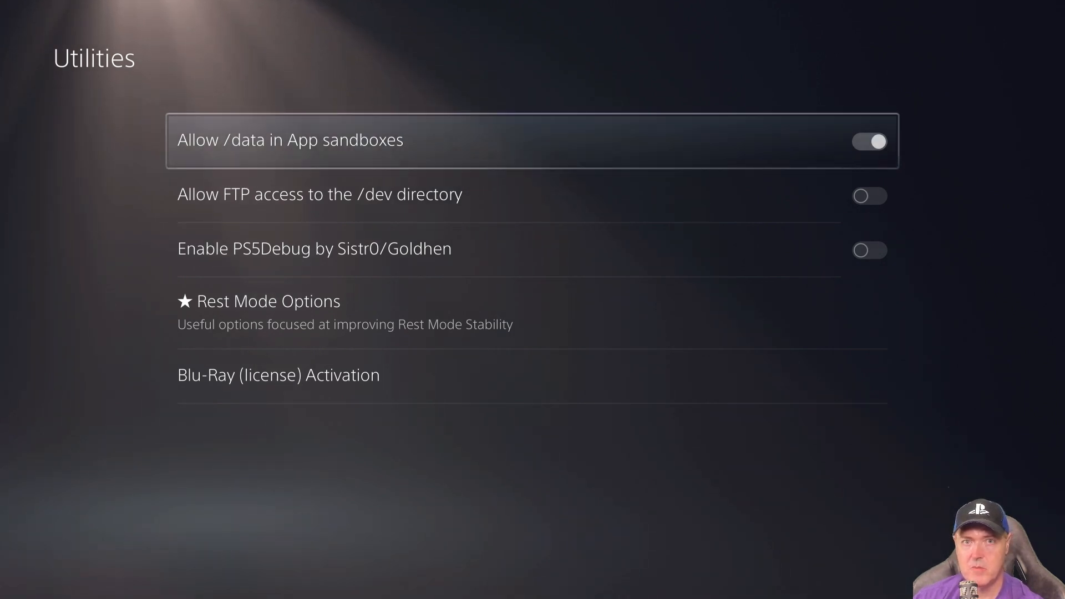
click(868, 141)
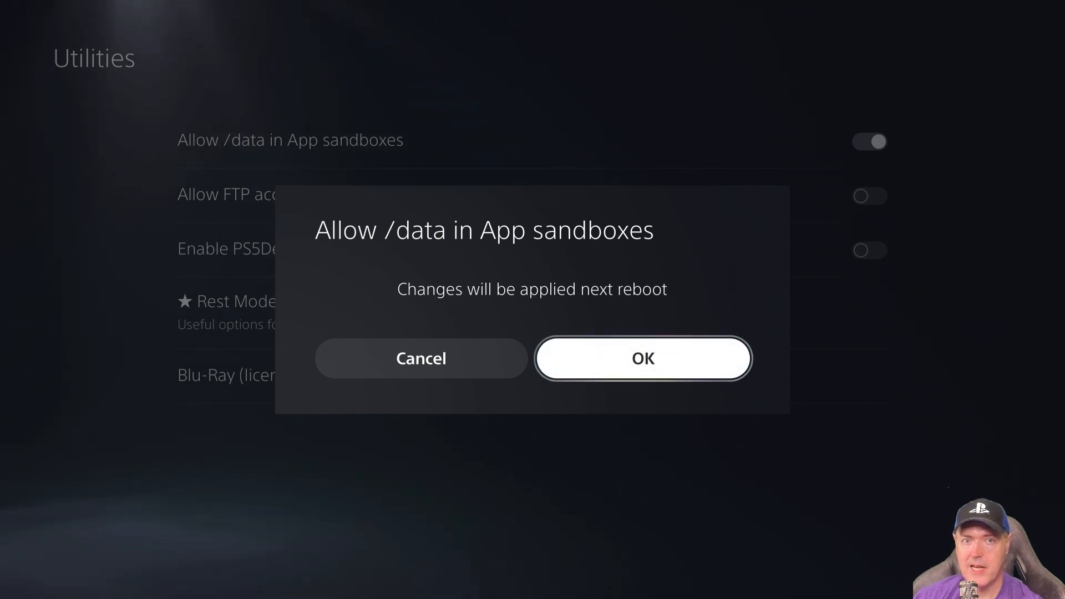
click(642, 357)
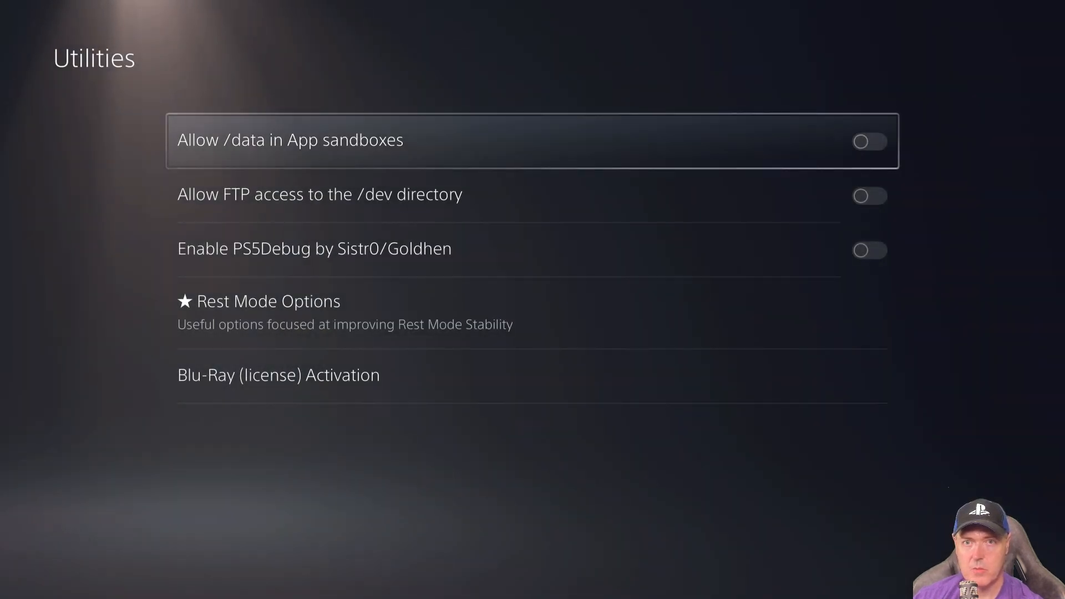
key(Down)
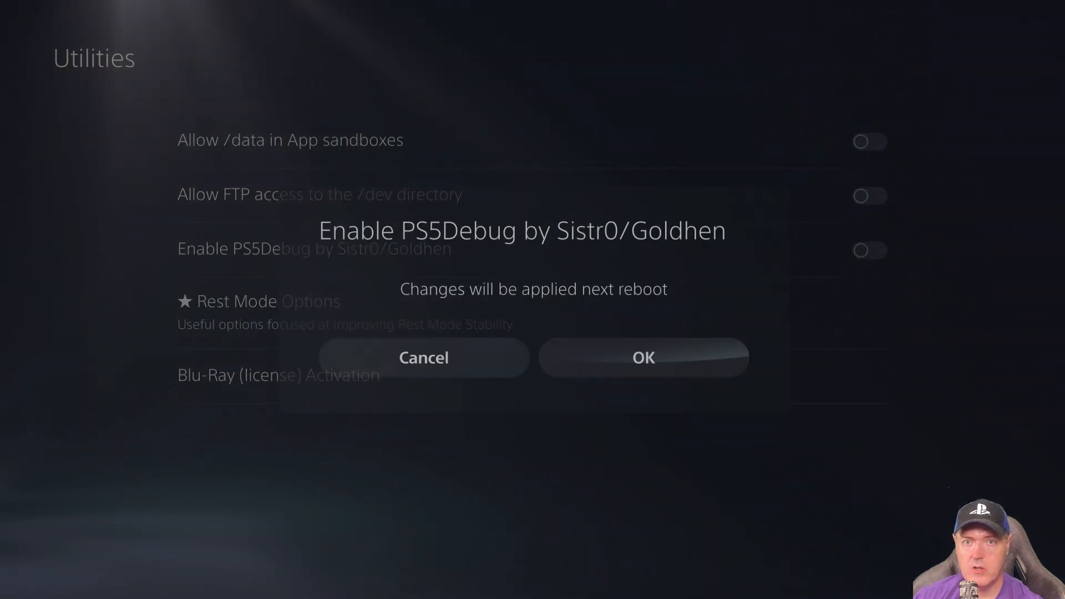
click(642, 357)
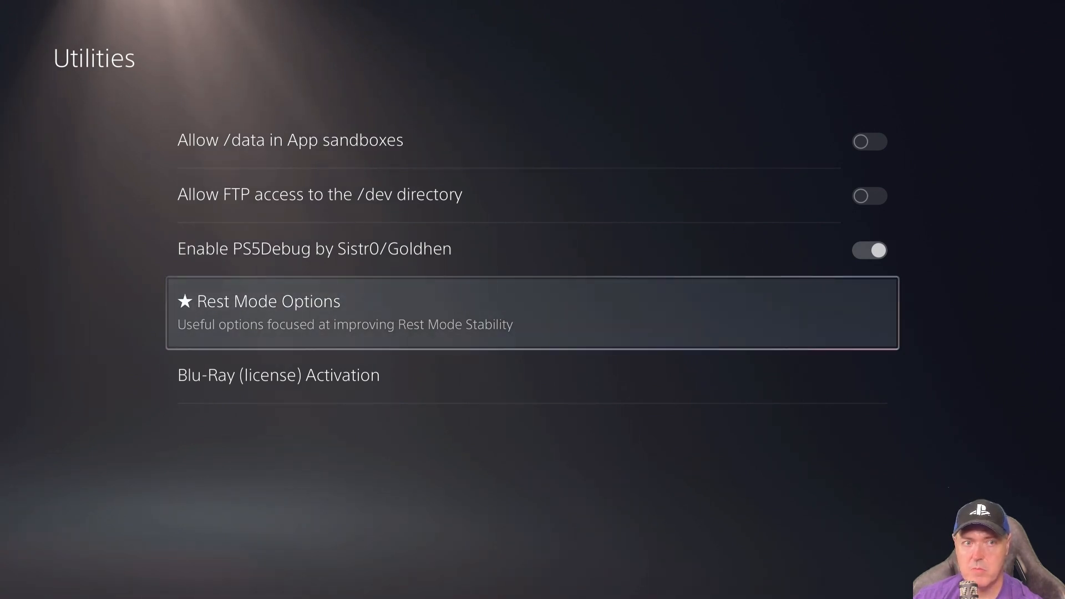
Set the Rest Mode Toolbox activation delay to 05 seconds, then return to Utilities.
click(532, 313)
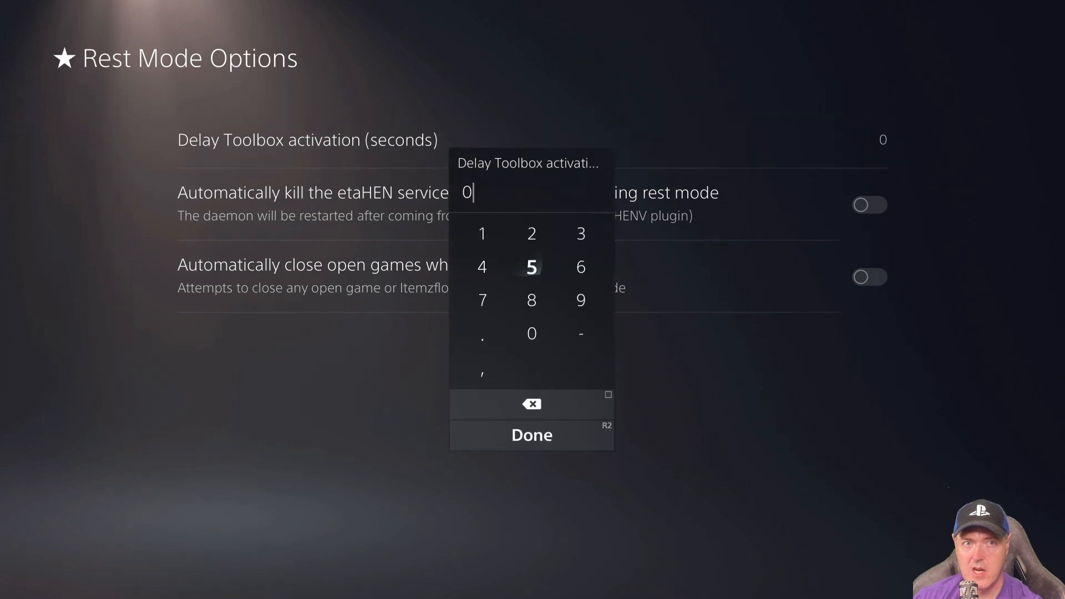
click(531, 266)
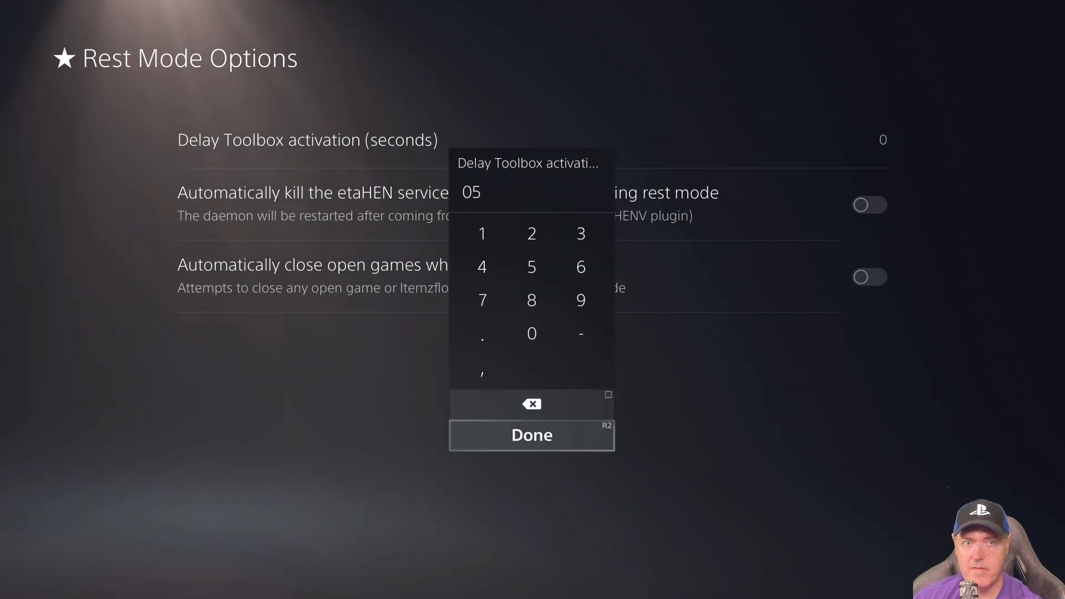
click(532, 435)
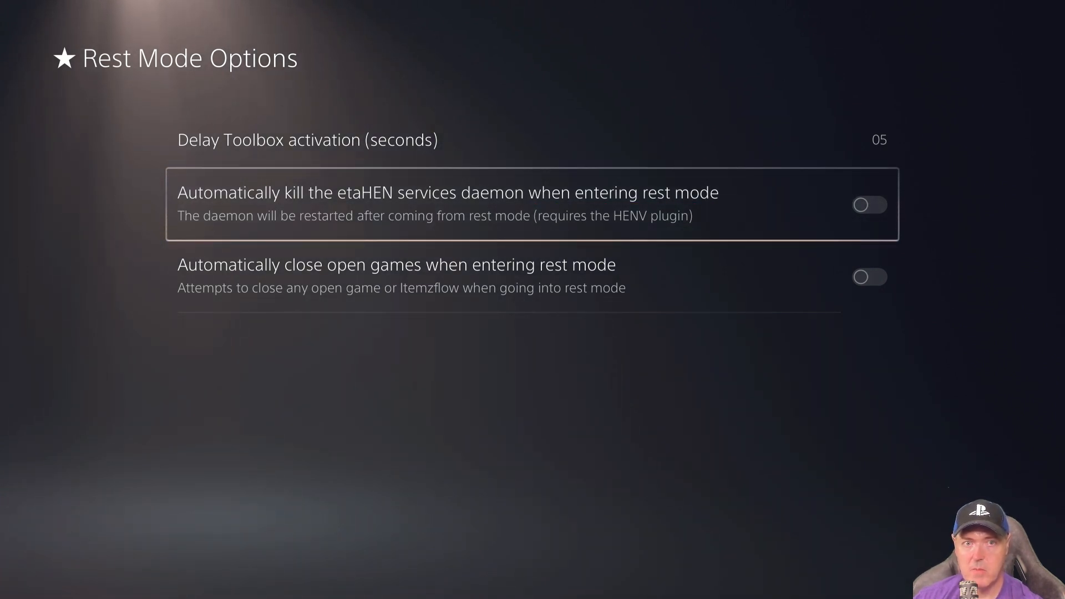
key(down)
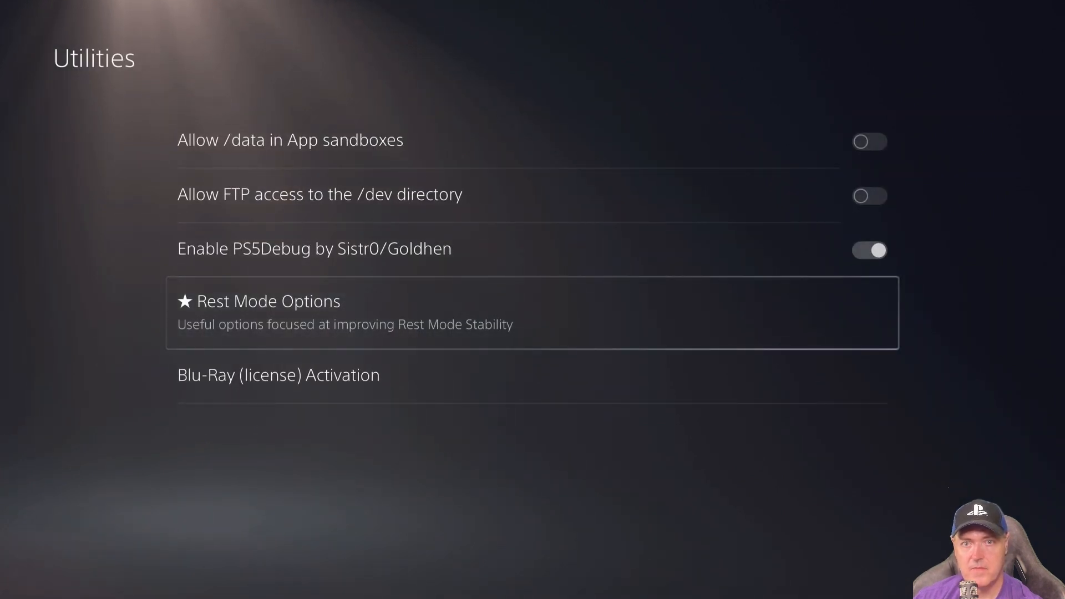
Check Blu-Ray License Activation shows MPEG-2, VC-1, HEVC and HEVC software decoder on.
key(Down)
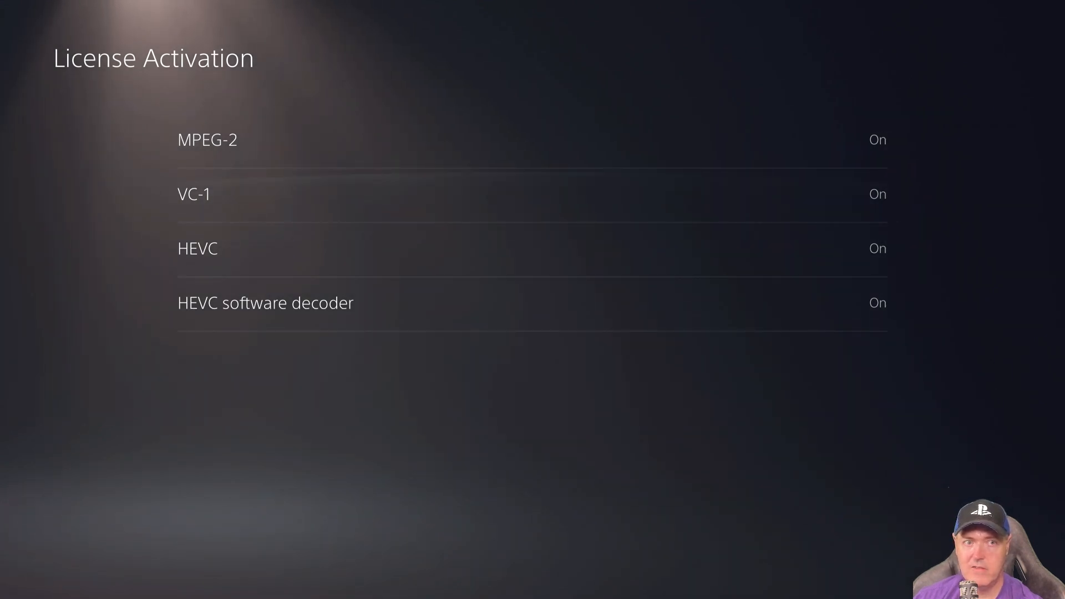
key(Escape)
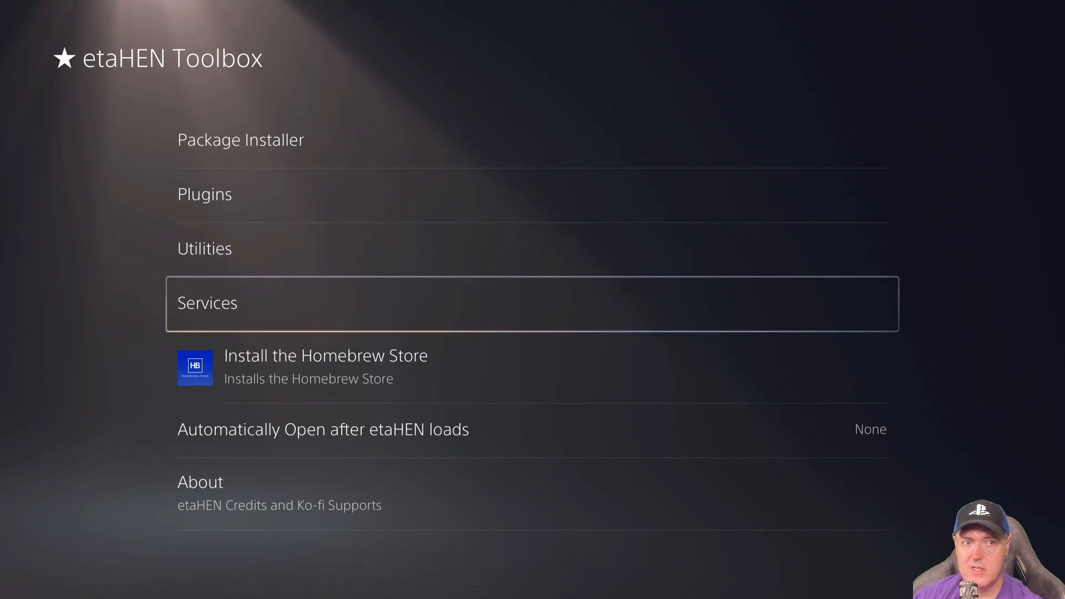
In Services, turn off the Klog server while keeping FTP and Direct Package Installer on.
click(207, 302)
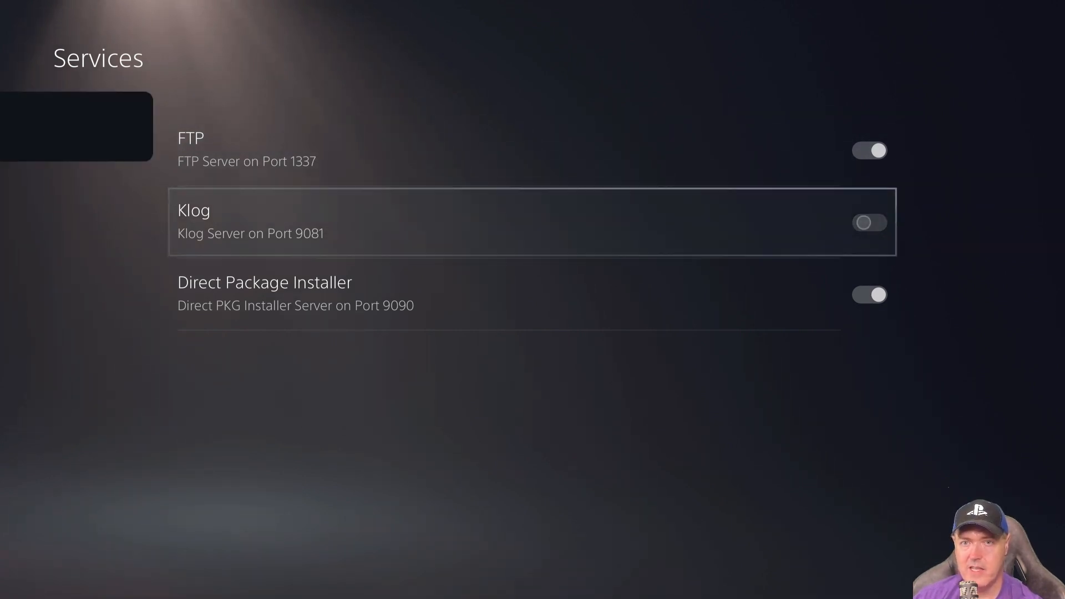
click(869, 223)
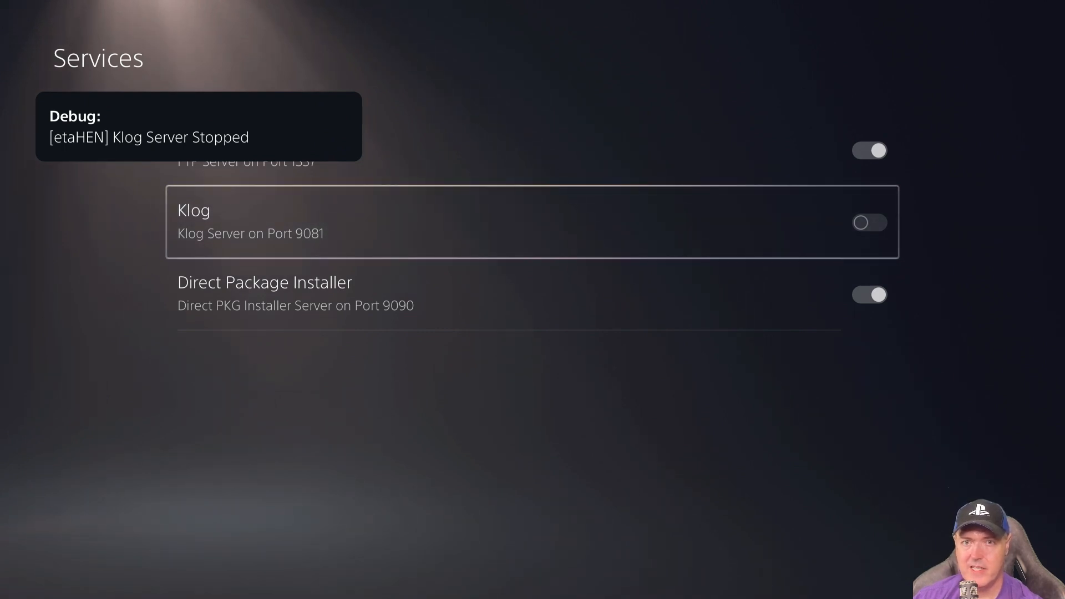
click(868, 221)
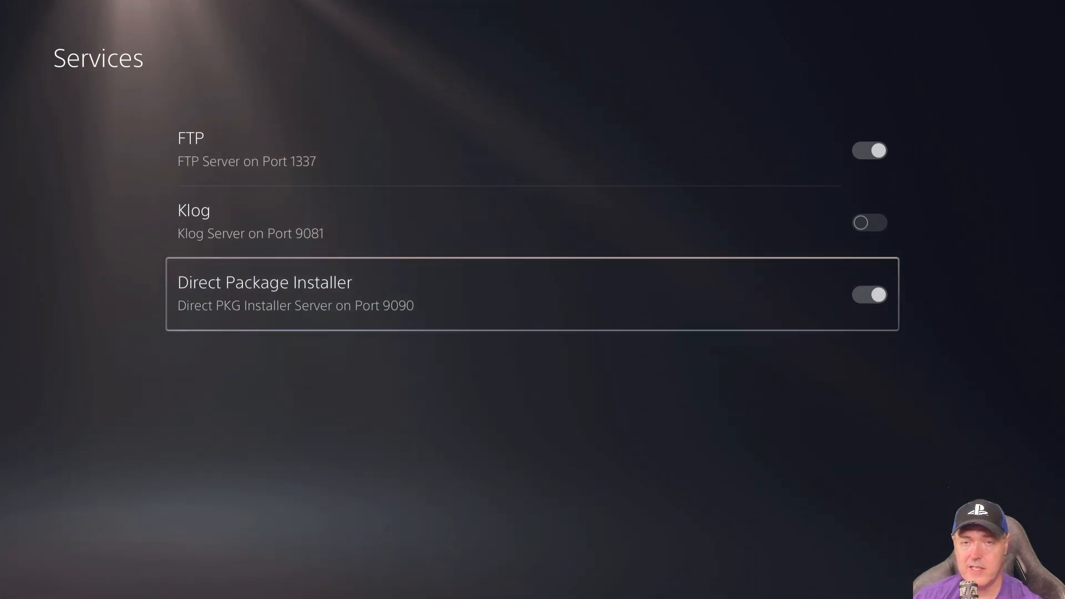
click(869, 294)
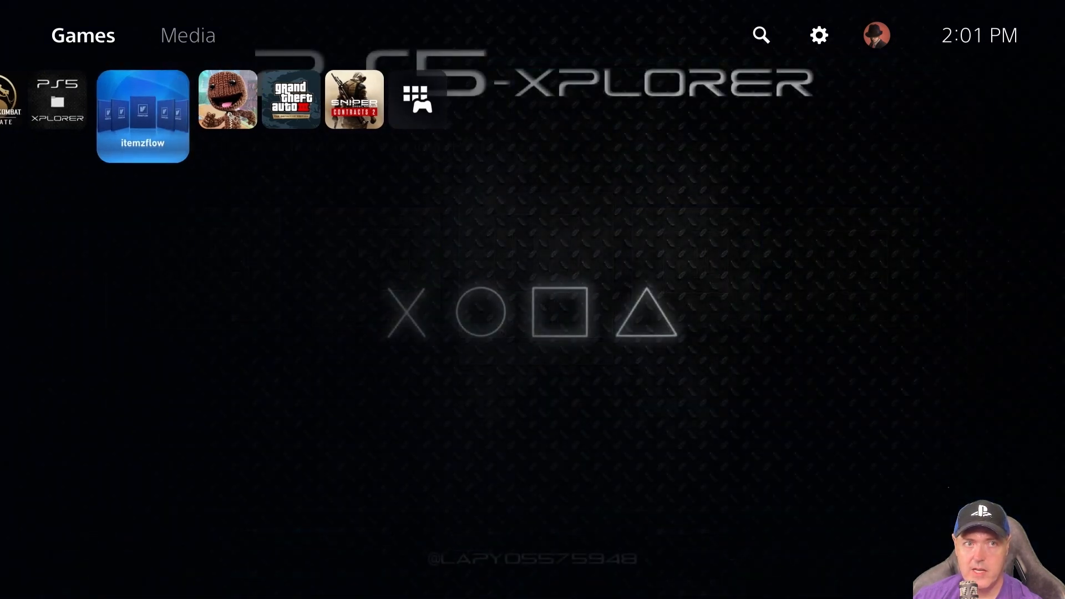
Delete Itemzflow Game Manager (PS5) from console storage through its Options menu.
click(142, 115)
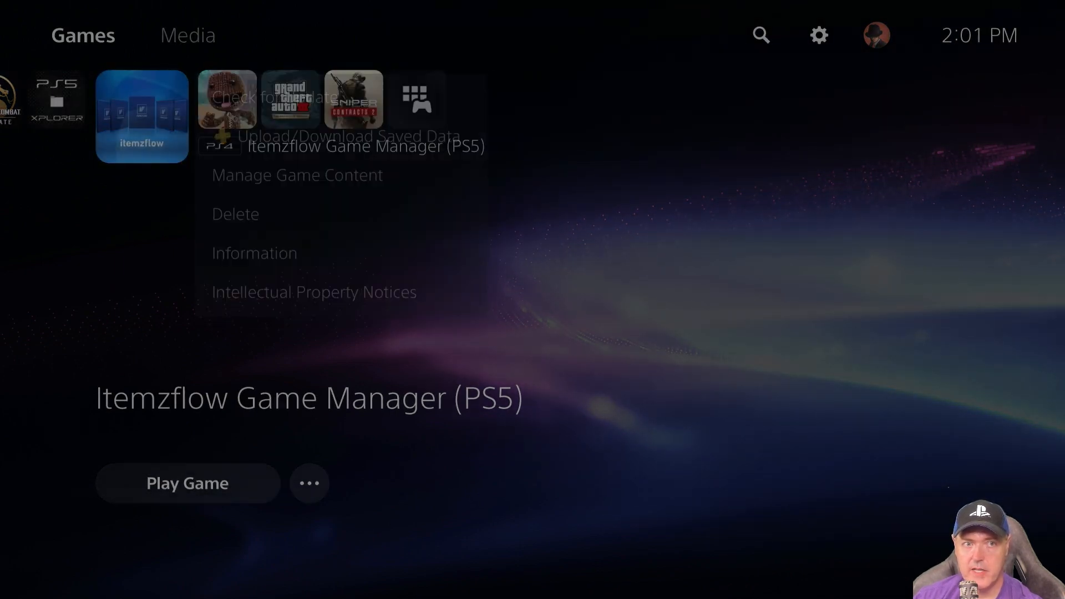
click(254, 252)
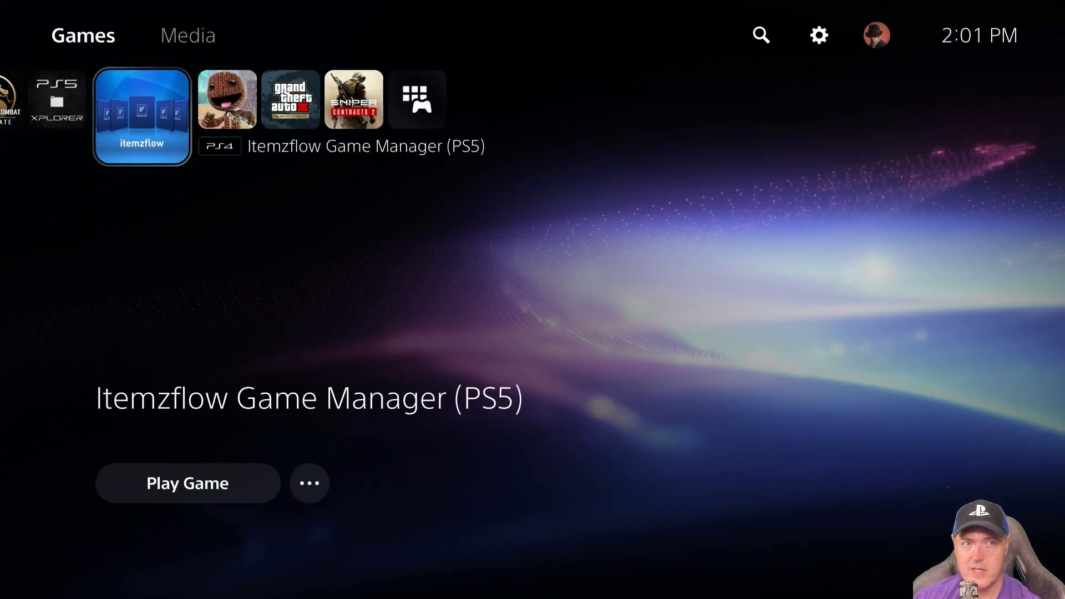
click(309, 483)
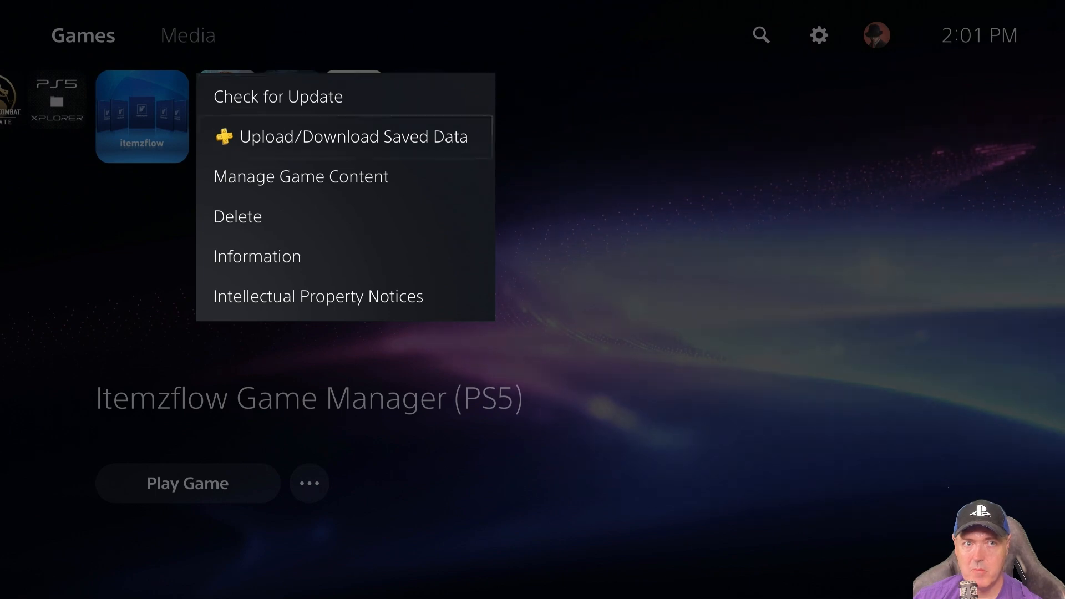
click(237, 215)
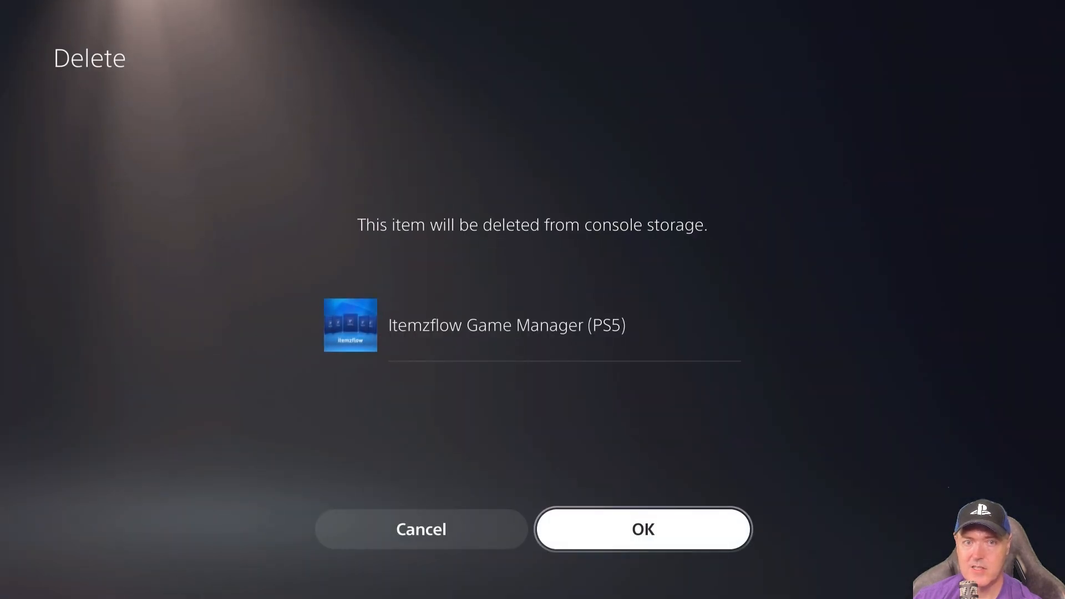
click(642, 529)
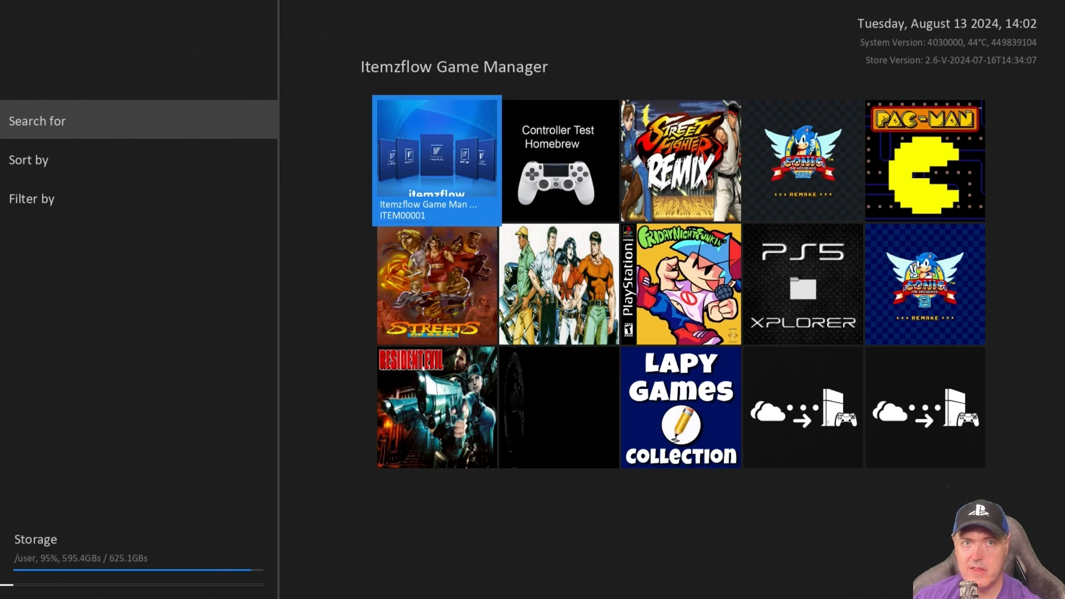
Open the Itemzflow Game Manager store listing and request Download and Install.
click(437, 160)
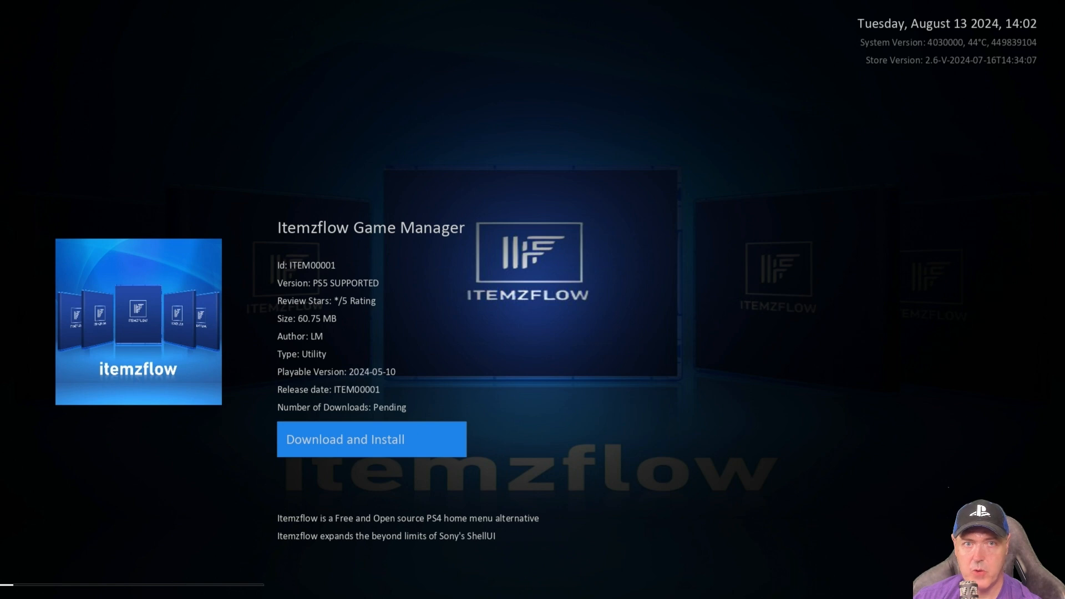
click(372, 438)
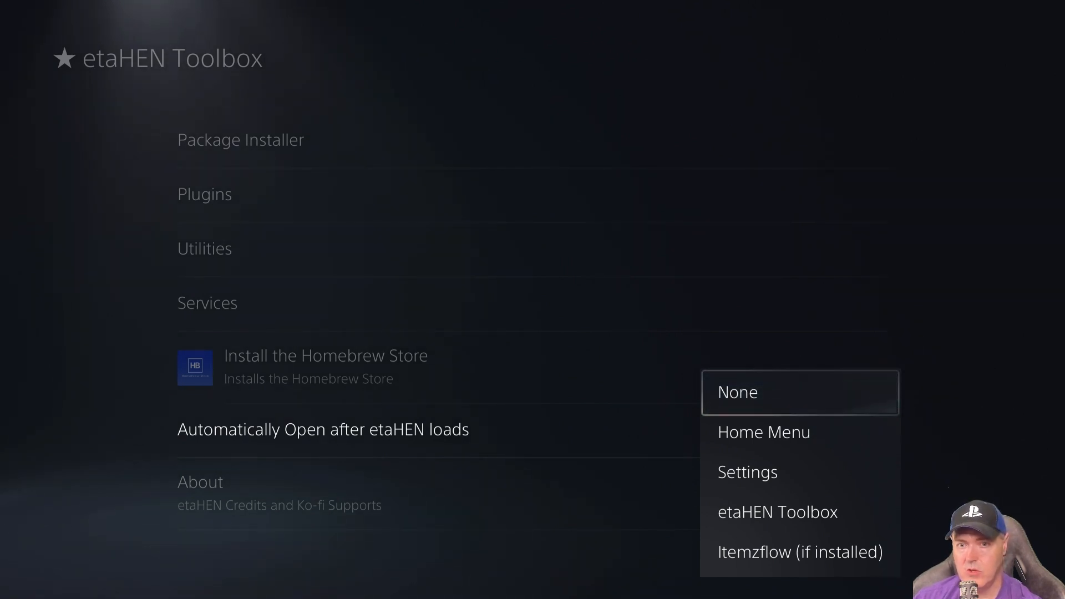
Set 'Automatically Open after etaHEN loads' to Itemzflow, confirm, and leave the Toolbox.
key(down)
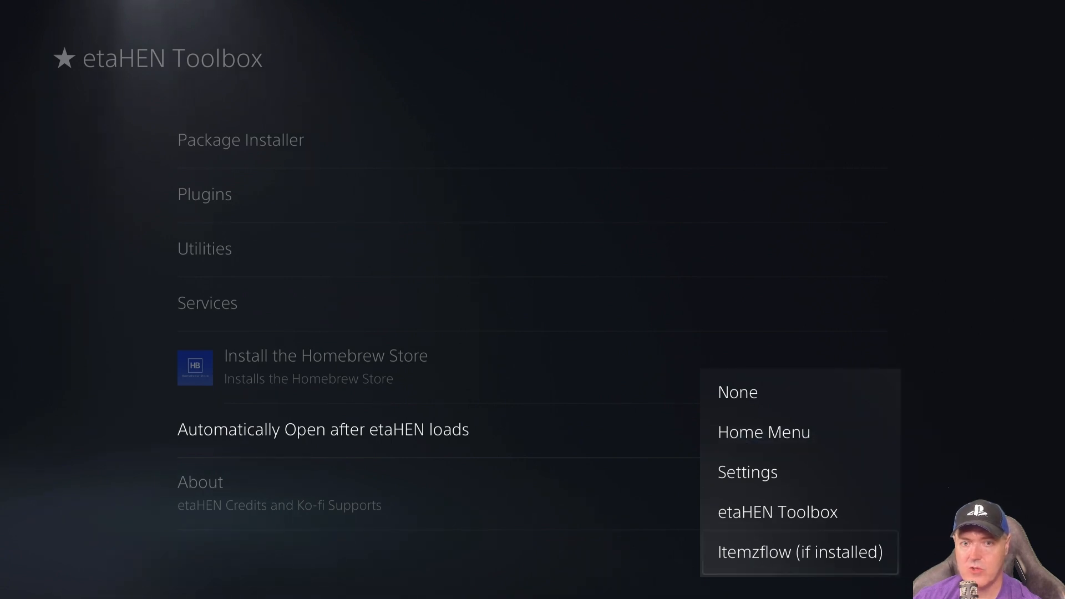
click(737, 393)
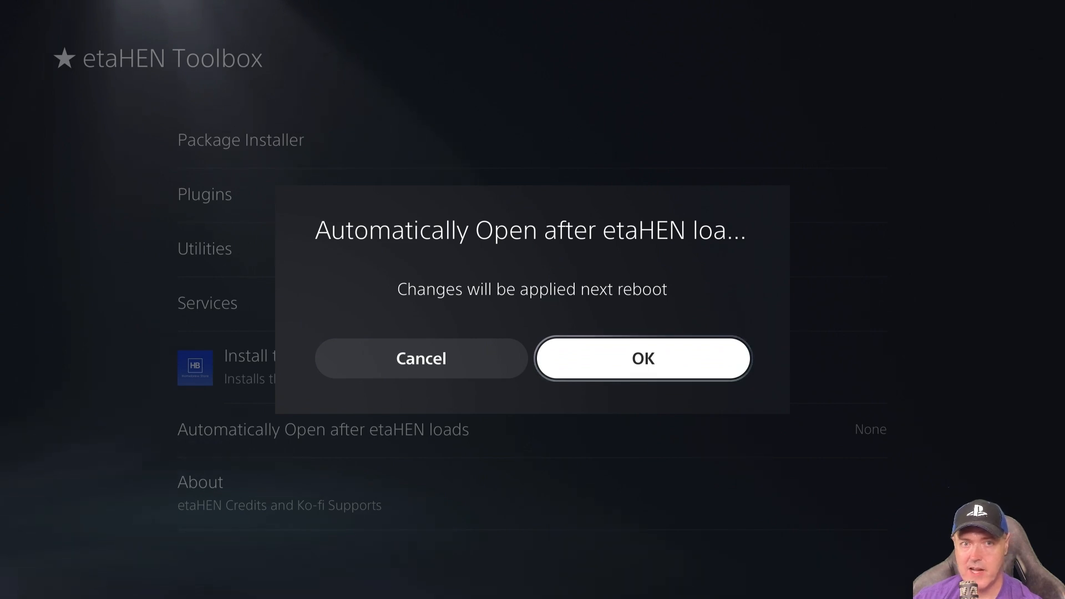
click(643, 357)
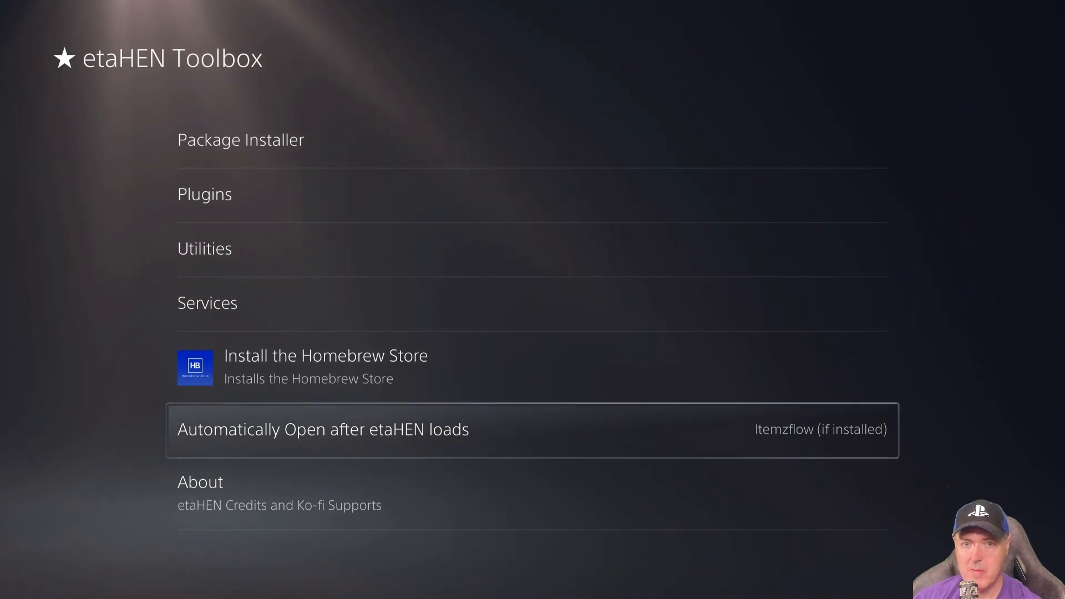
click(200, 482)
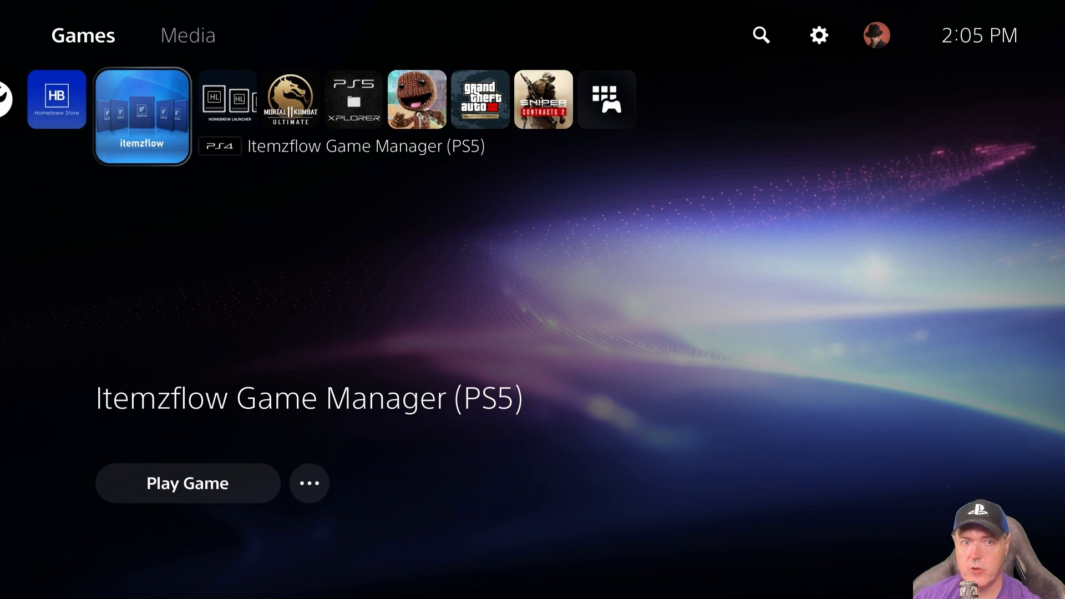
Launch Itemzflow, acknowledge the new etaHEN plugins notice, and restart the PS5.
click(309, 483)
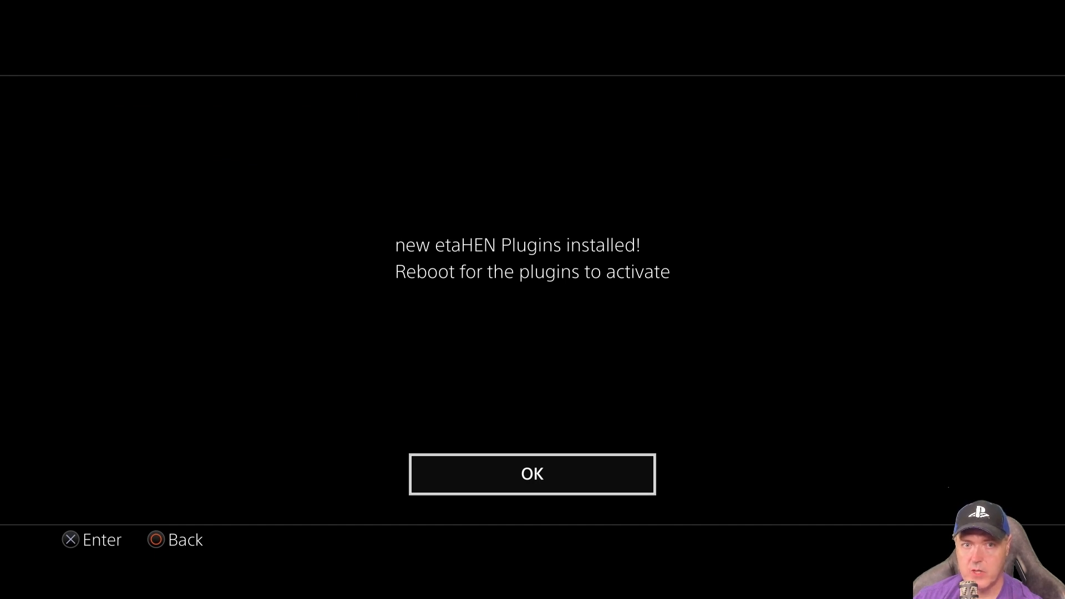
click(531, 472)
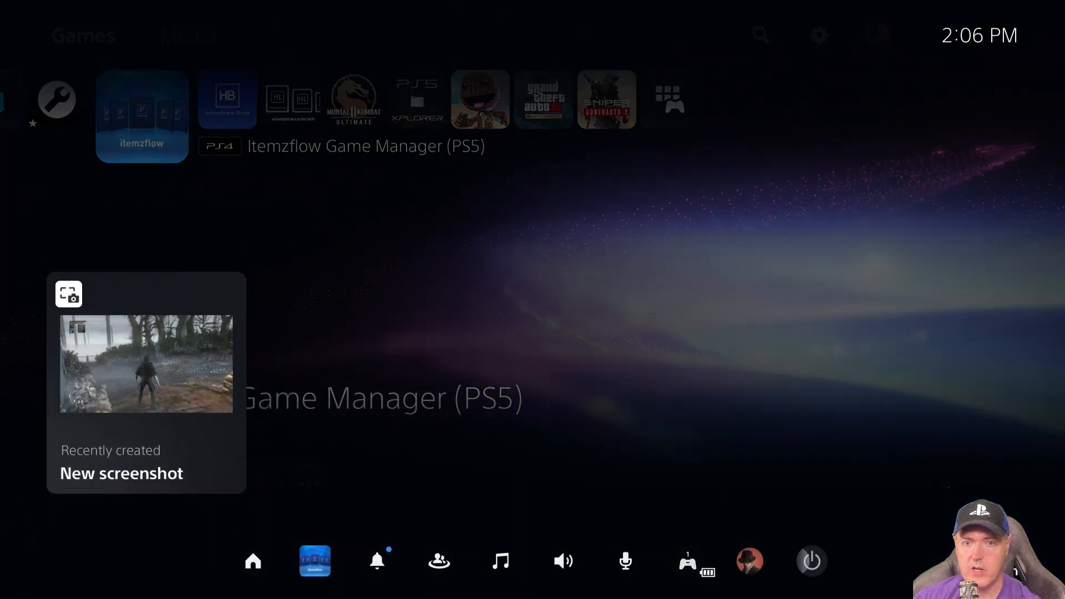
click(810, 560)
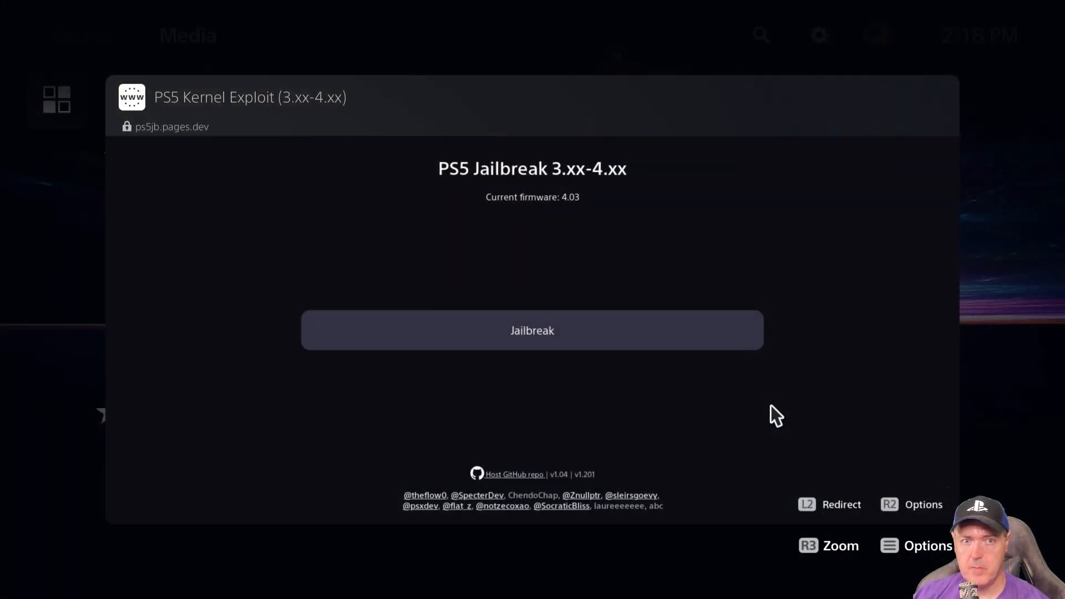
Run the jailbreak on ps5jb.pages.dev and load the etaHEN payload.
click(531, 330)
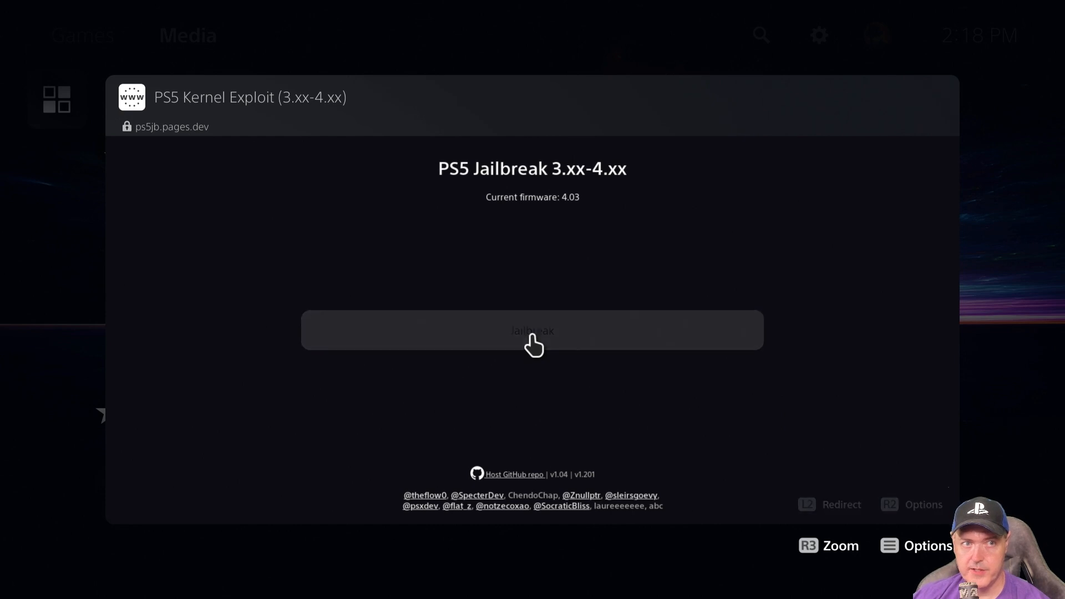
click(531, 331)
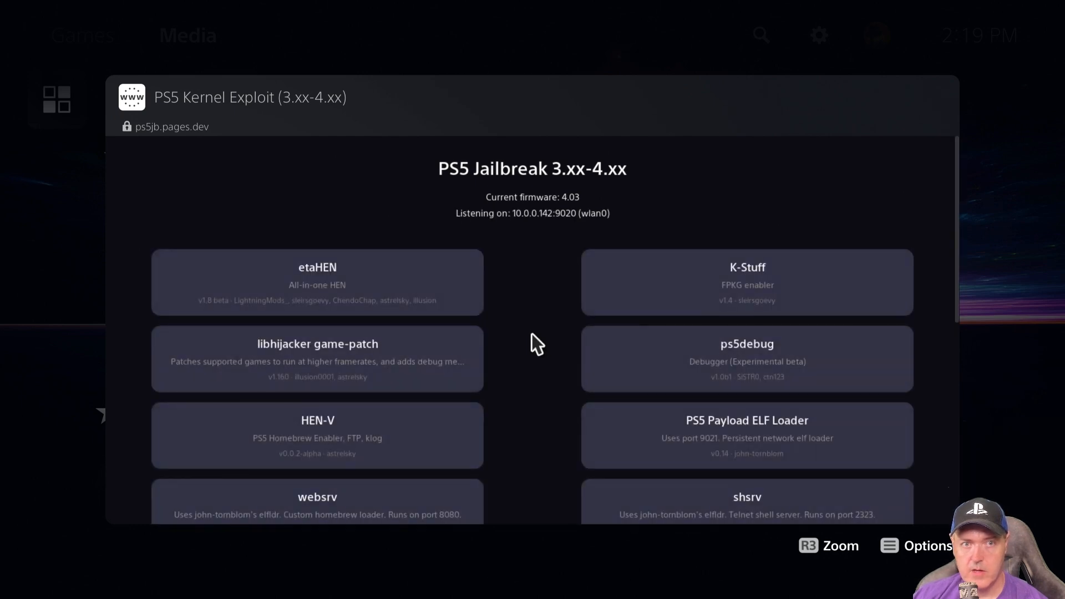
mouse_move(317, 282)
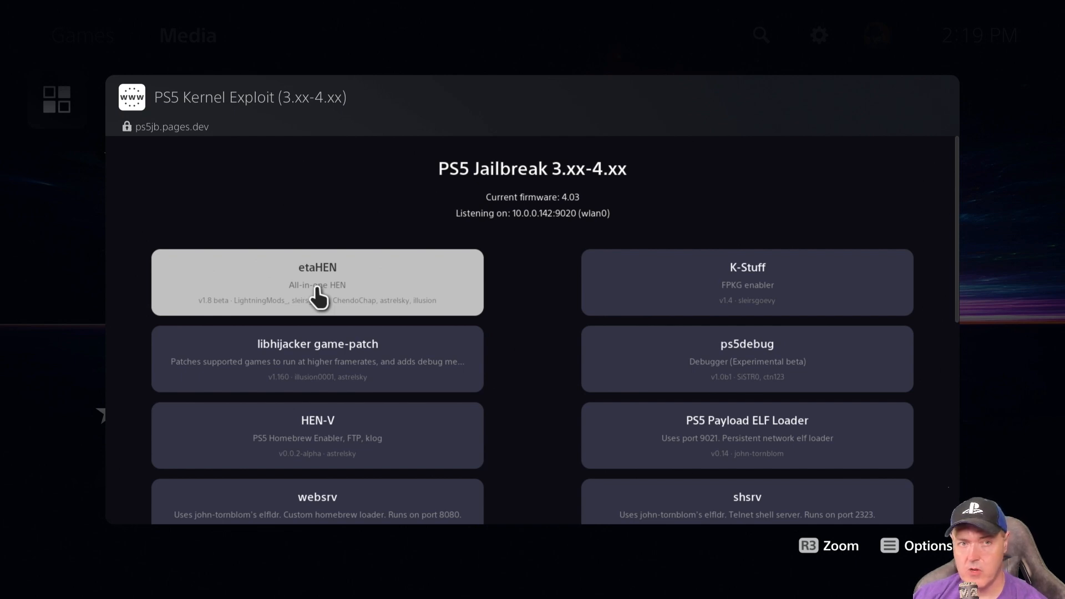
click(316, 282)
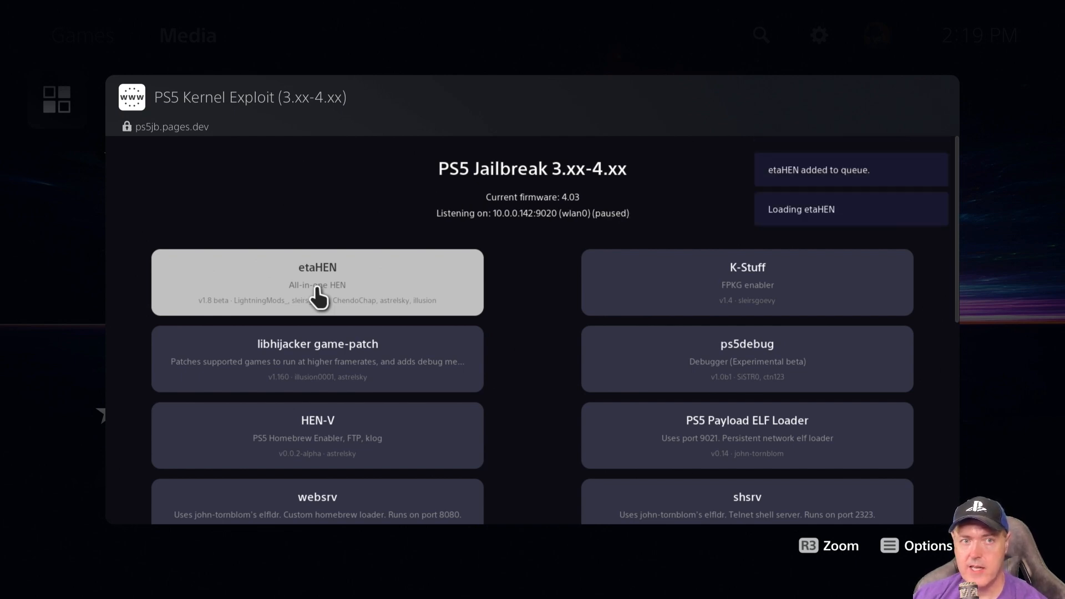
click(317, 282)
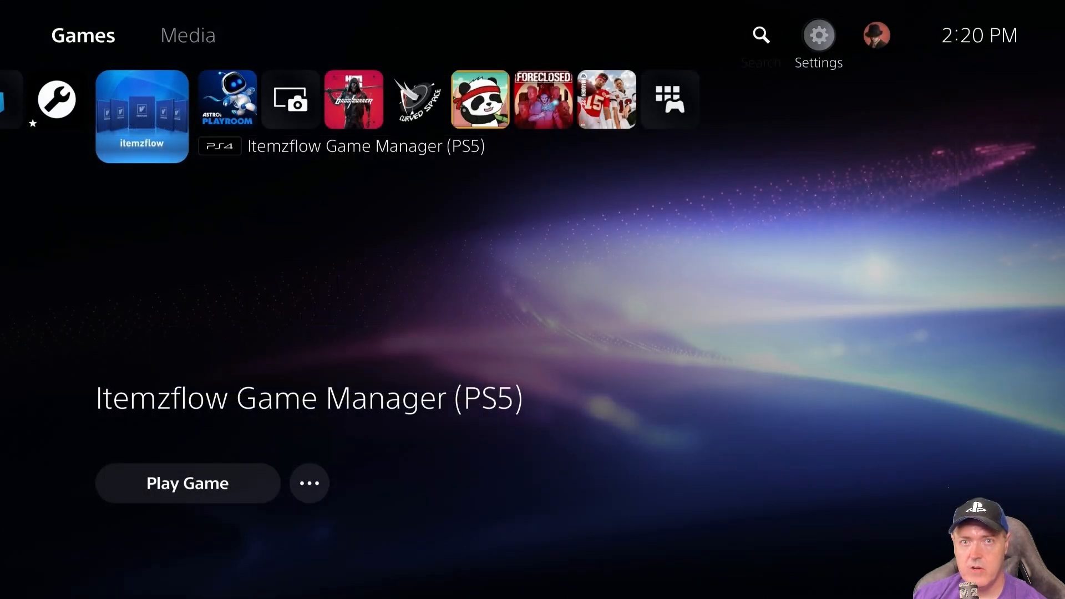
Switch off elfldr.plugin in the etaHEN Toolbox Plugins list, leaving illusion_cheats on.
click(817, 34)
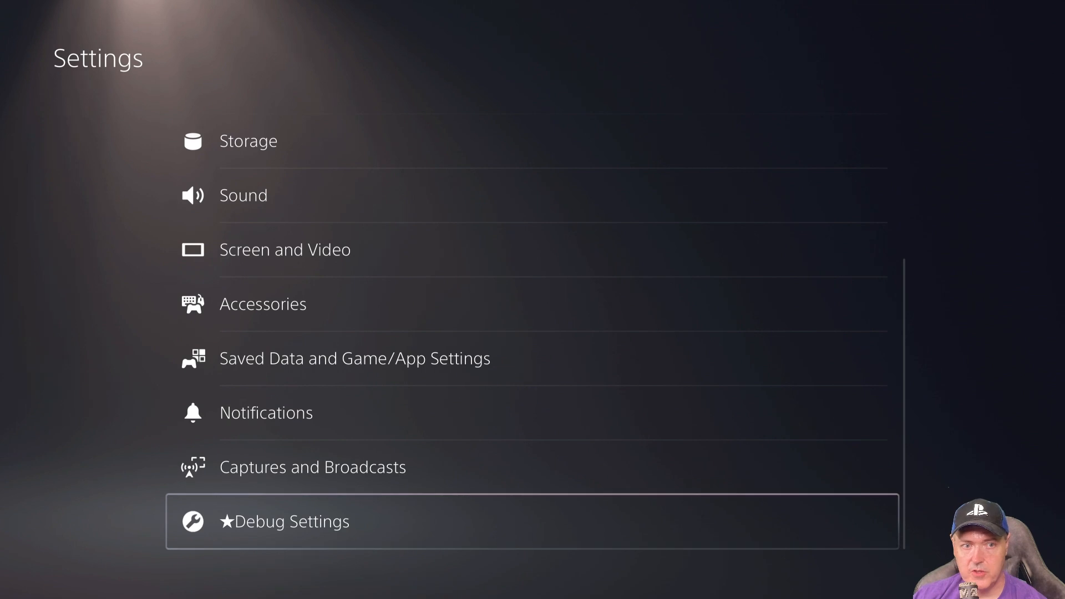
click(290, 521)
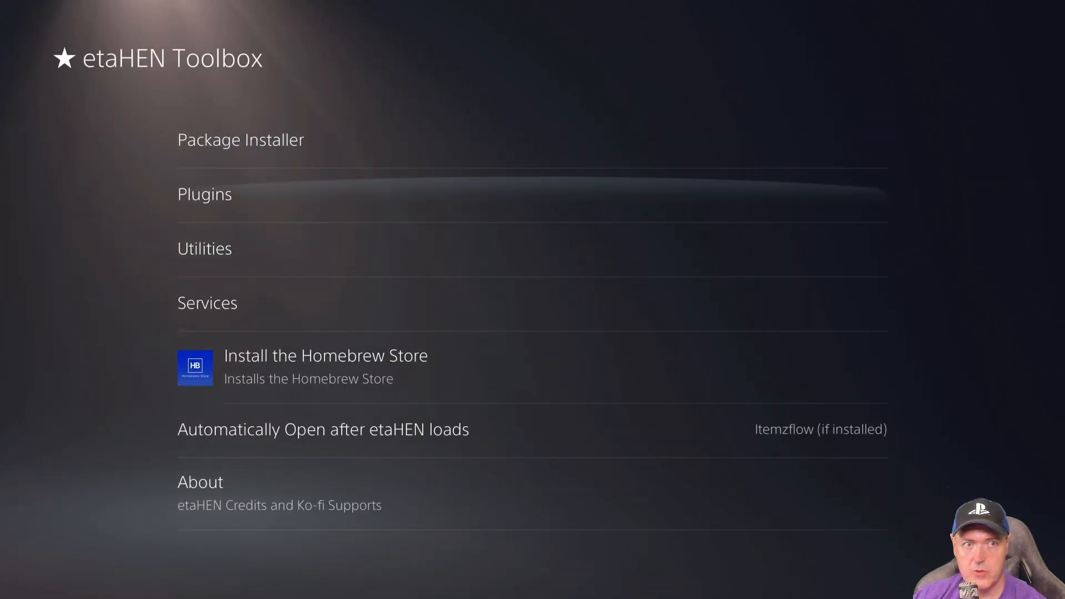
click(204, 193)
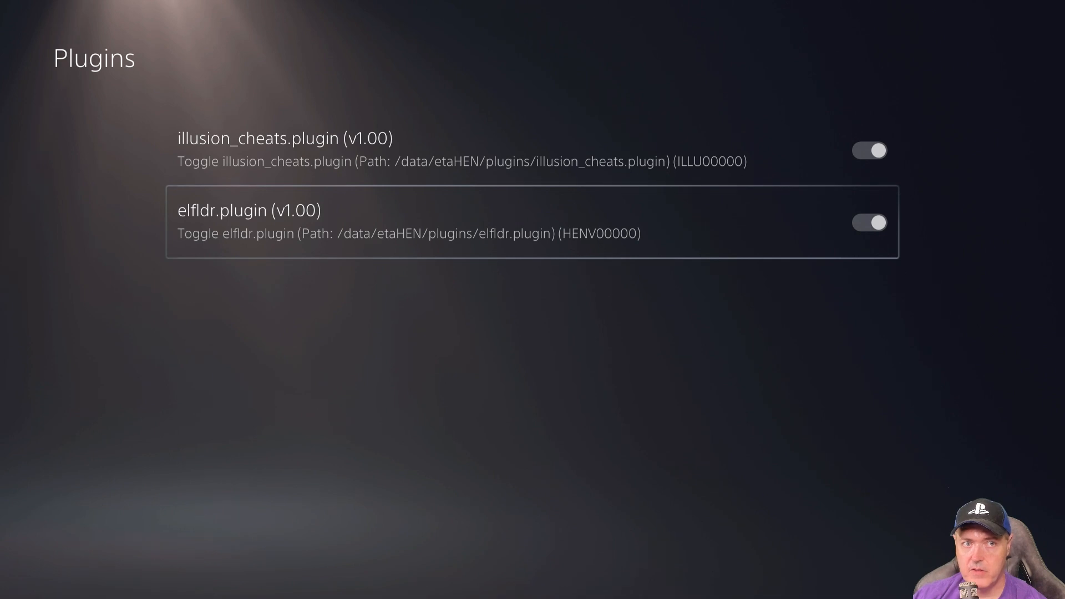
click(870, 223)
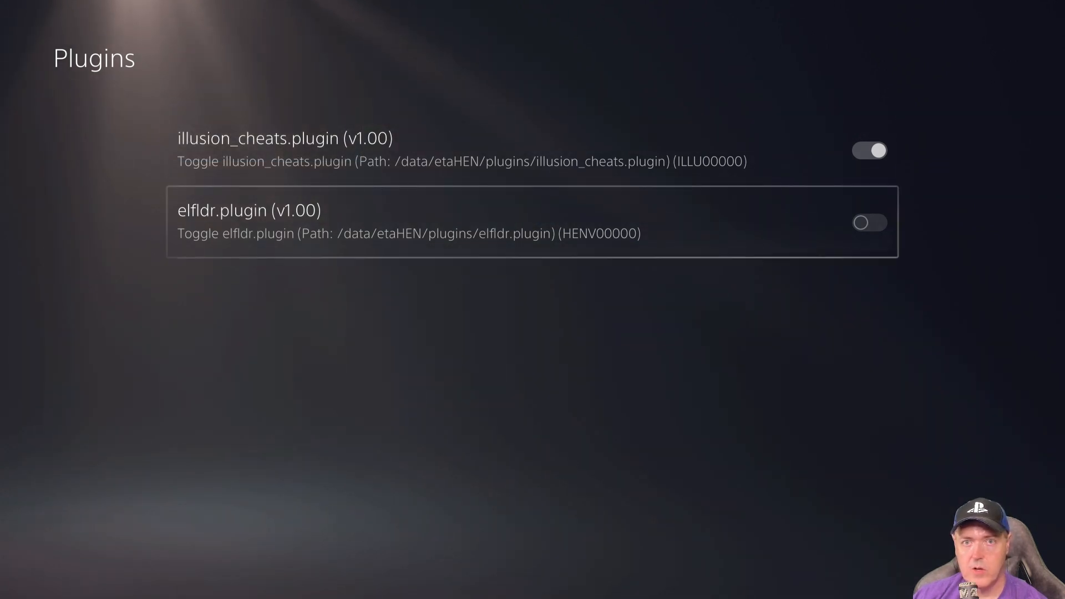
key(up)
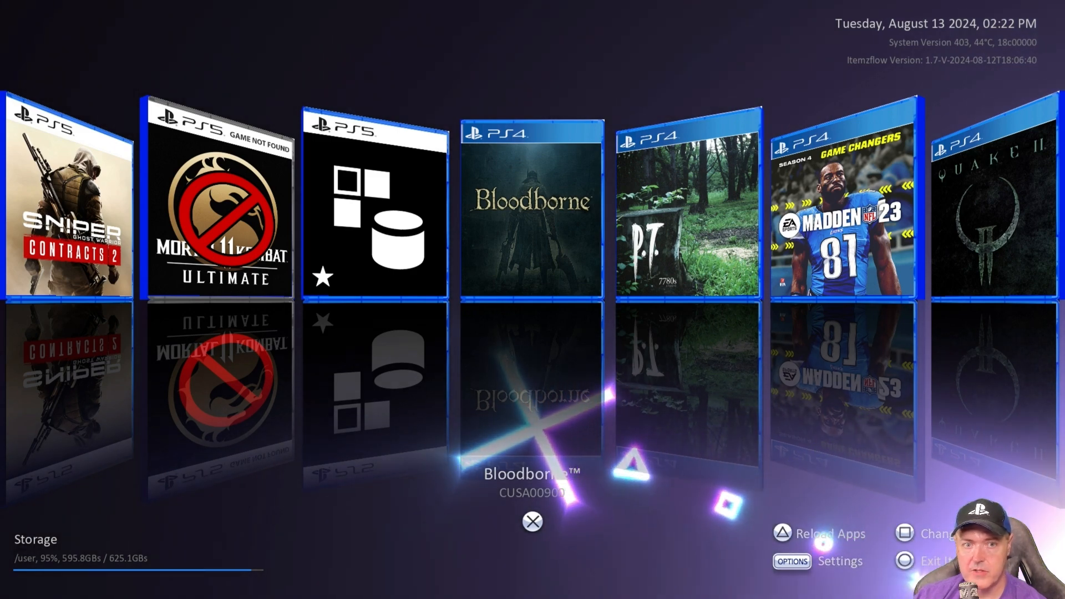
Download the 2024-05-07 patch database from Bloodborne's options and acknowledge success.
click(532, 211)
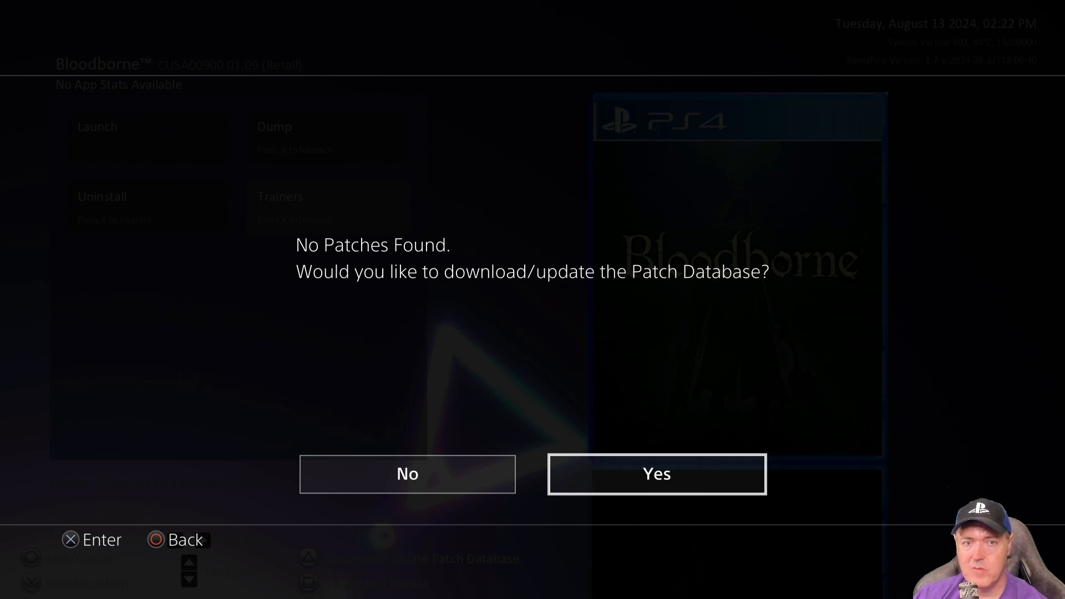
click(656, 473)
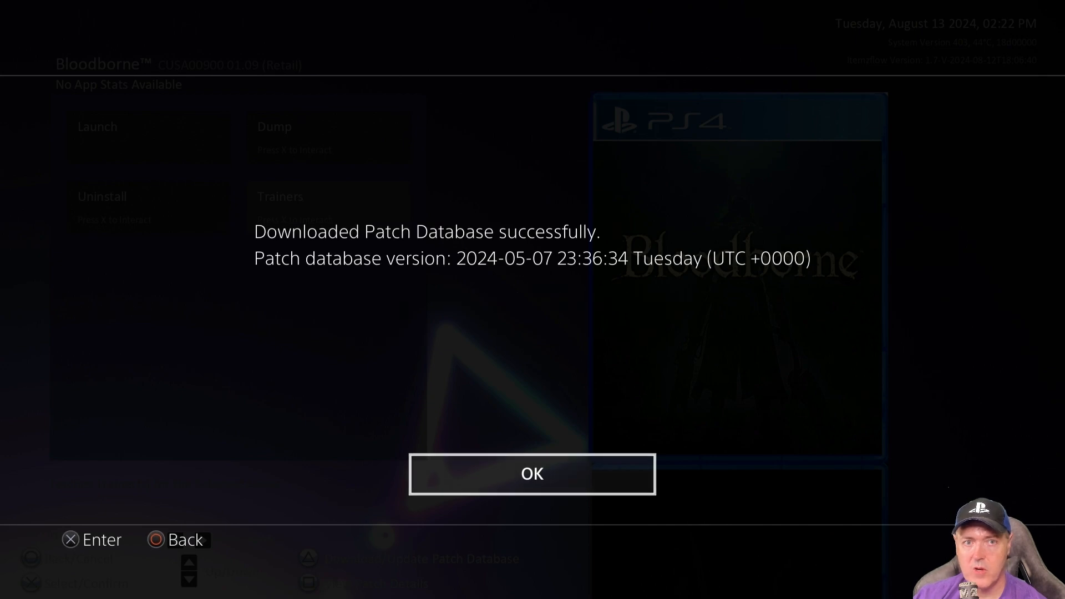
click(532, 473)
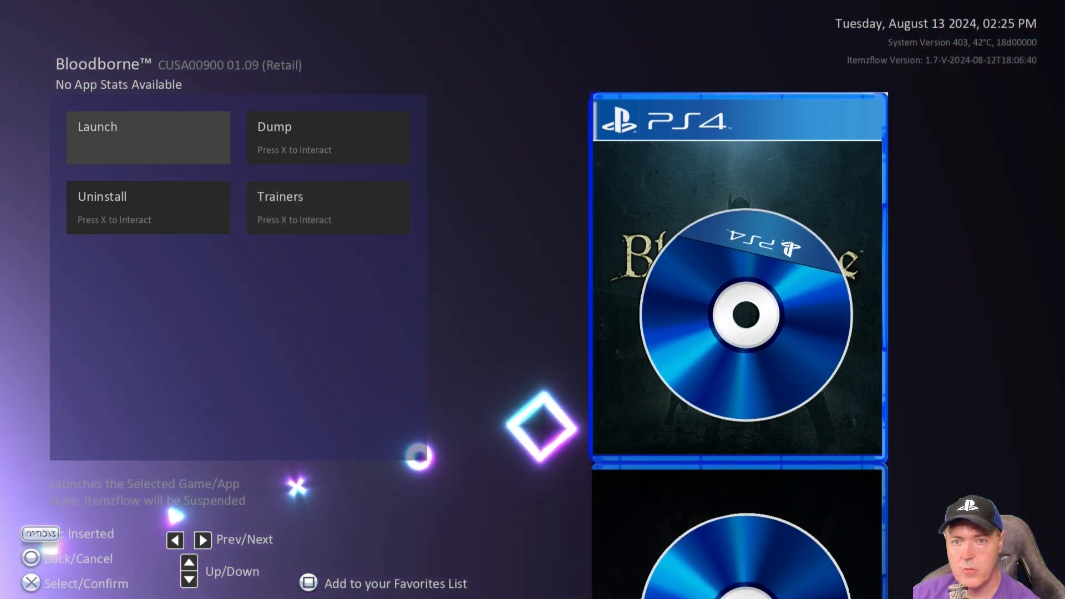
Select an option on Bloodborne's Itemzflow game page.
click(148, 137)
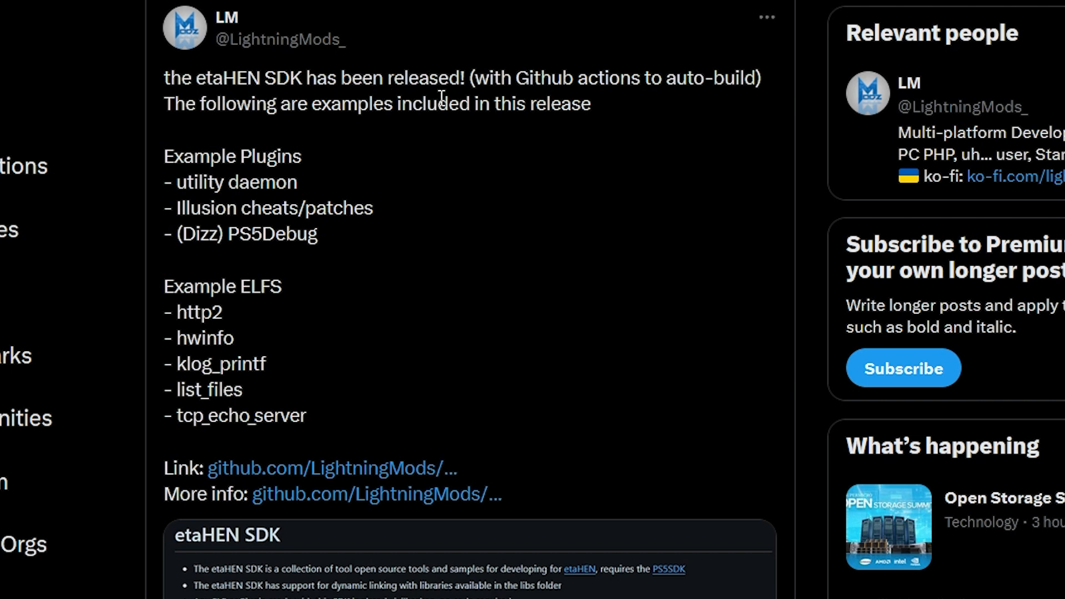
mouse_move(638, 84)
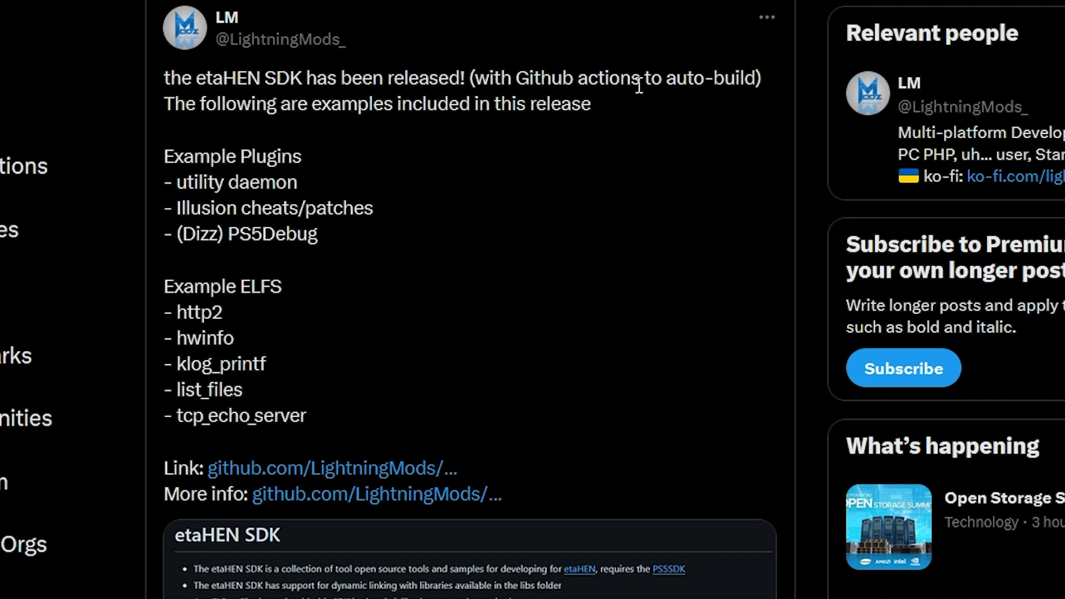
mouse_move(226, 142)
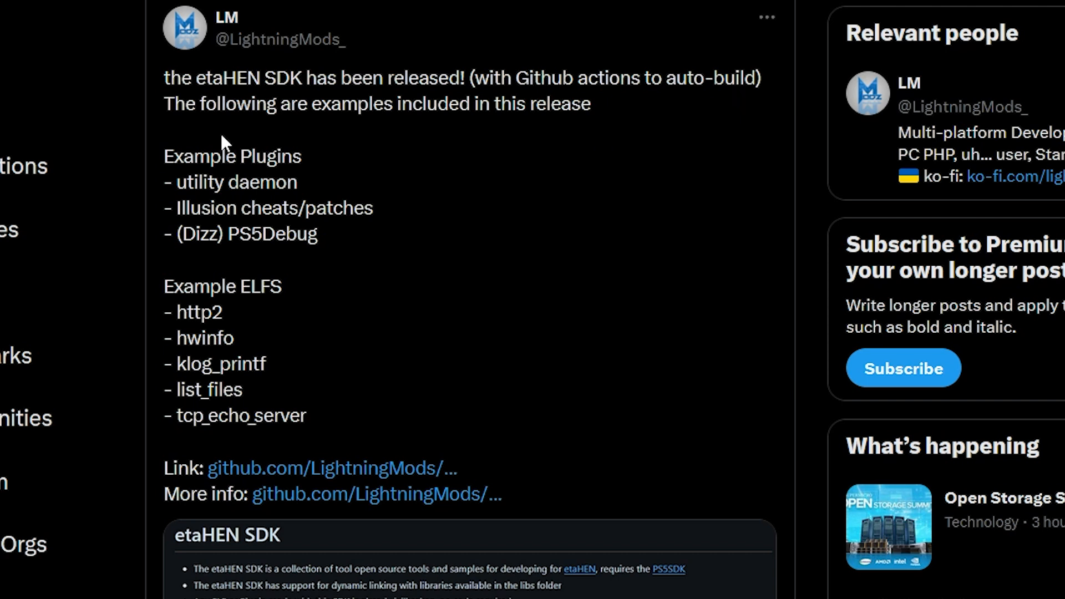
mouse_move(567, 142)
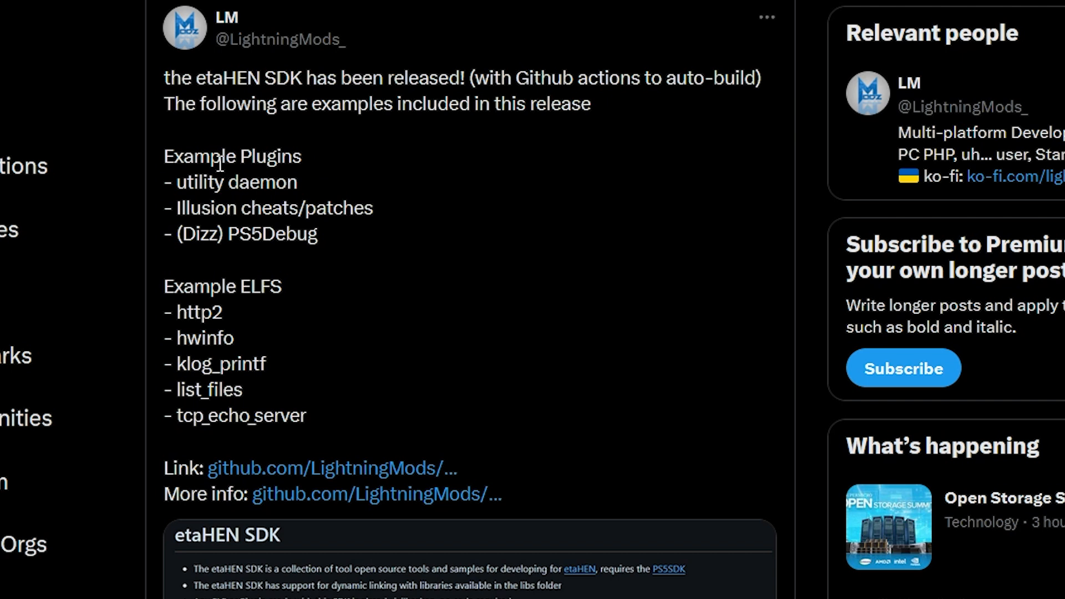
mouse_move(199, 281)
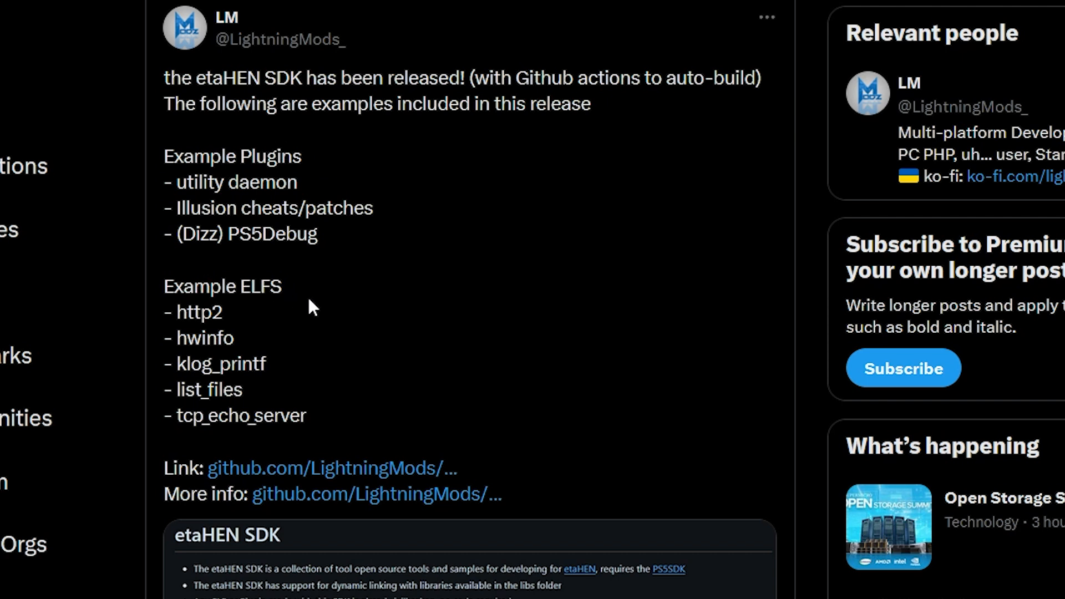
mouse_move(332, 468)
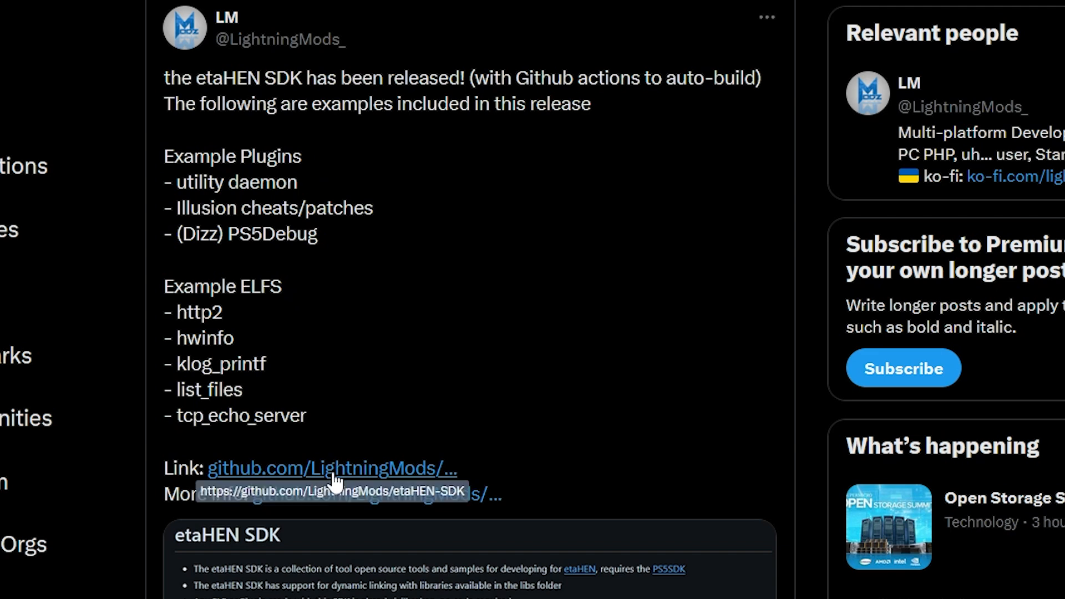
Follow the github.com link in LightningMods' etaHEN SDK release post.
click(332, 468)
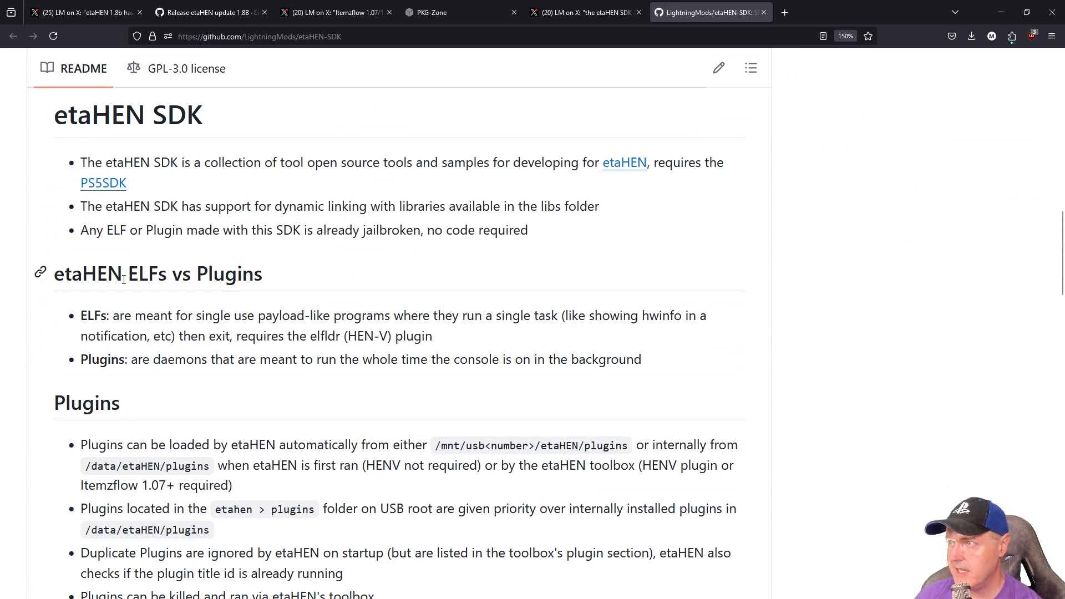
Scroll the etaHEN-SDK README to the plugin settings and ELF loader port 9022 details.
scroll(down, 3)
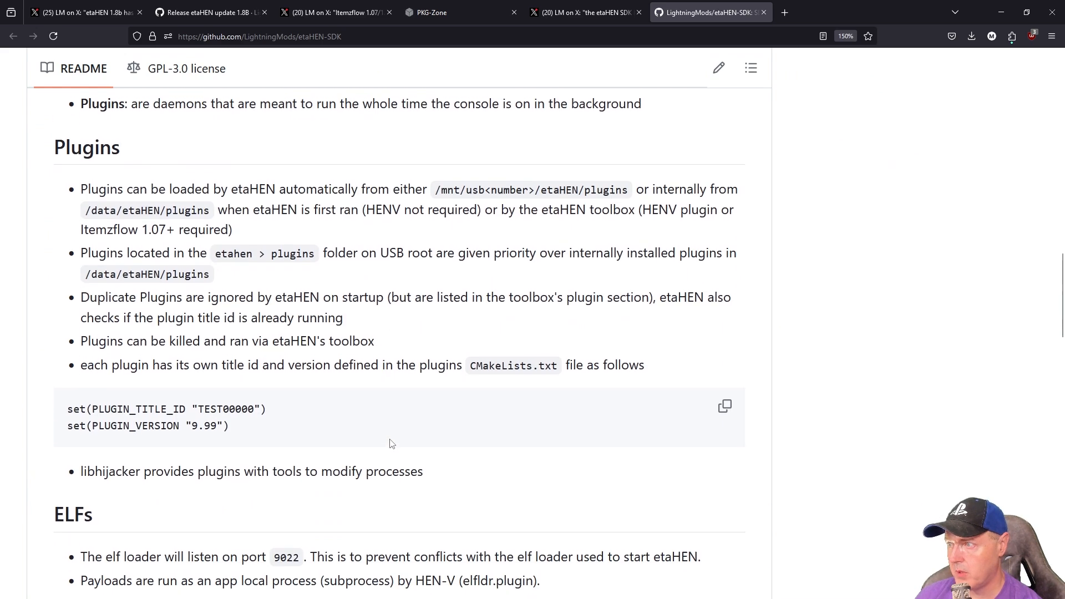